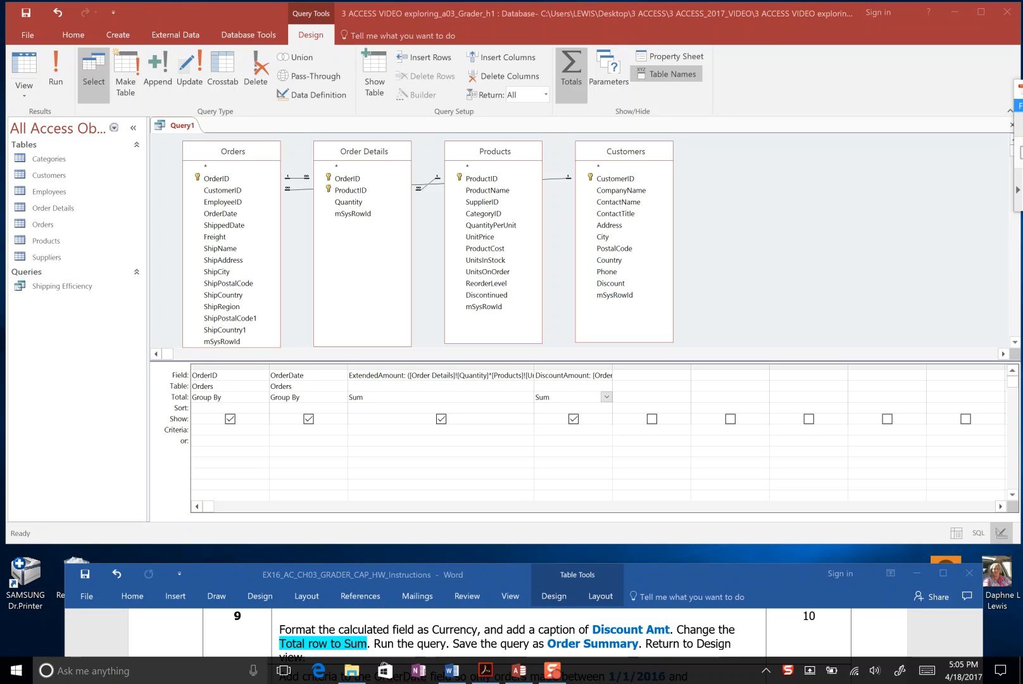
{"action": "mouse_move", "coordinate": [488, 601]}
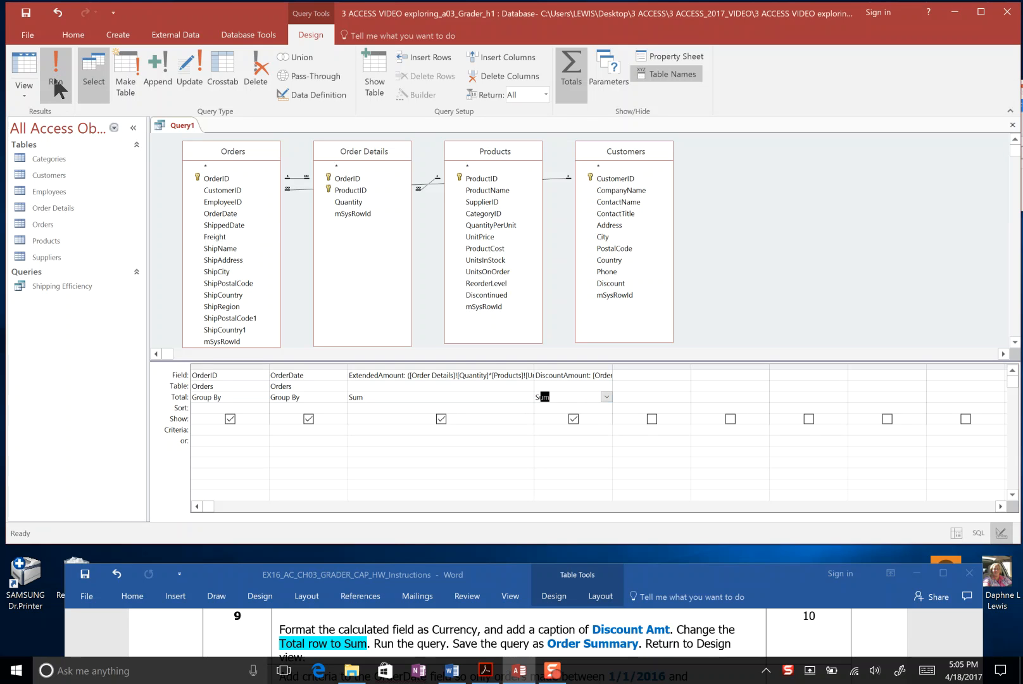
Run the query showing summed order amounts and discounts, and save it as 'Order Summary'
{"action": "left_click", "coordinate": [57, 72]}
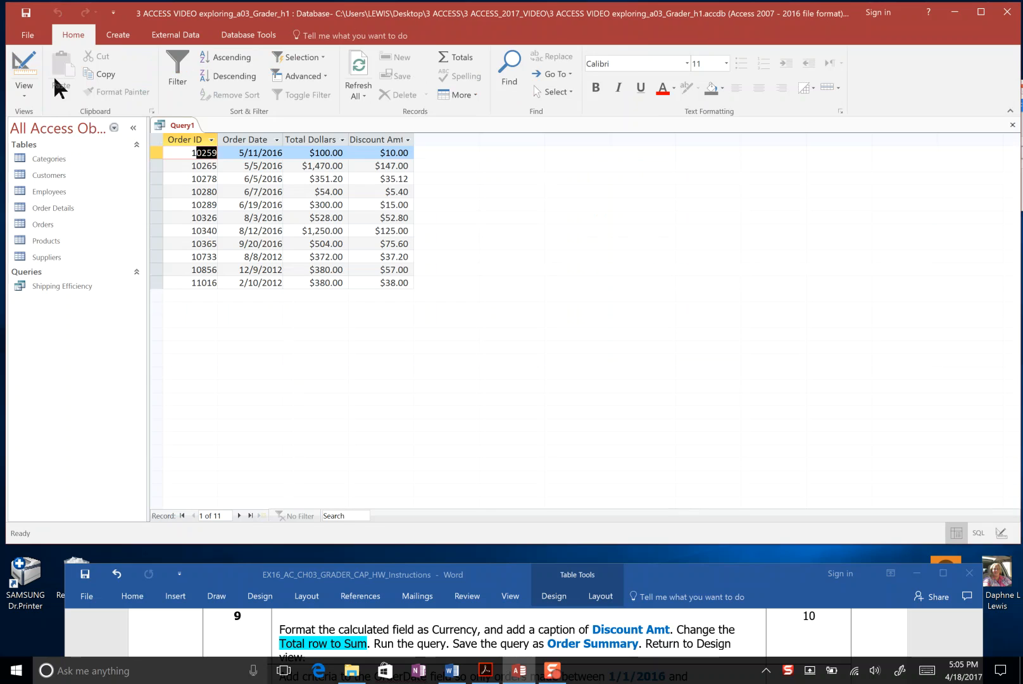
{"action": "mouse_move", "coordinate": [397, 137]}
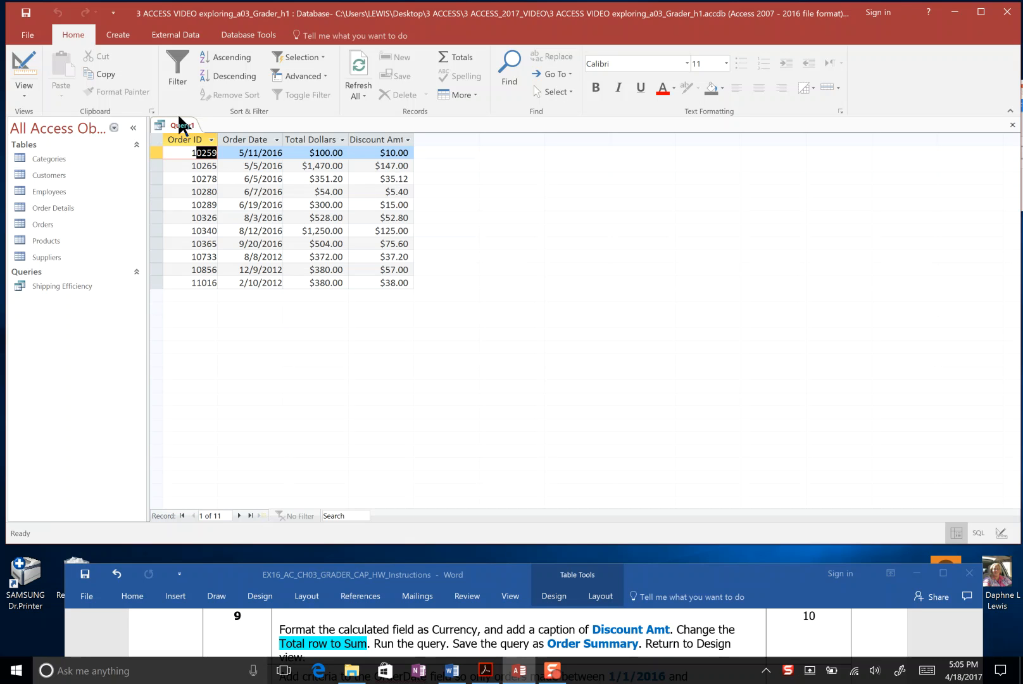
{"action": "right_click", "coordinate": [185, 125]}
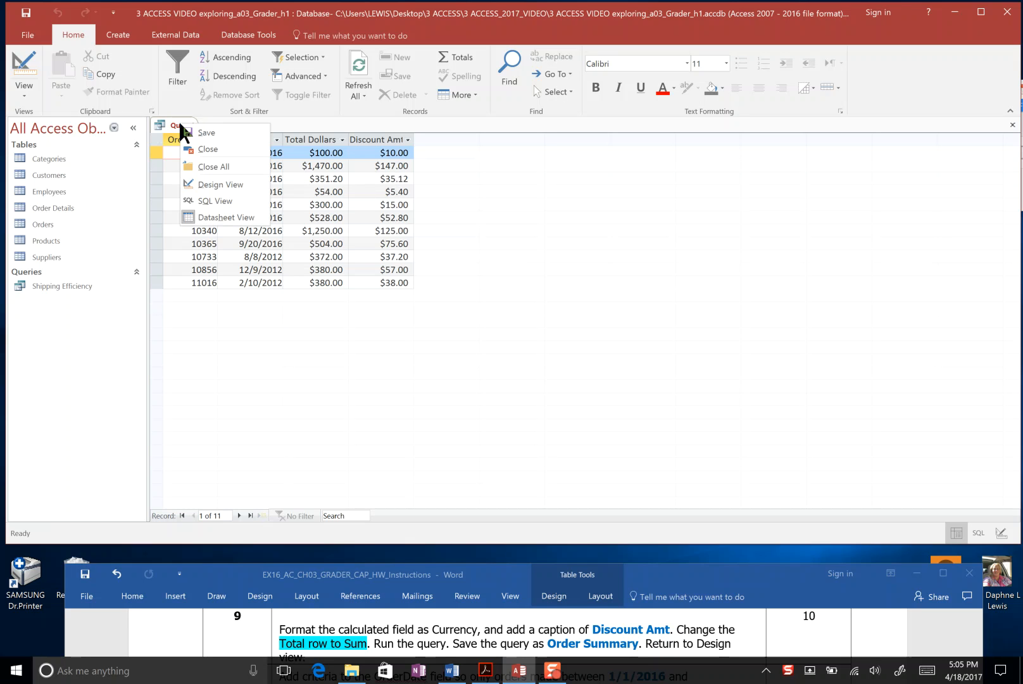
{"action": "mouse_move", "coordinate": [208, 133]}
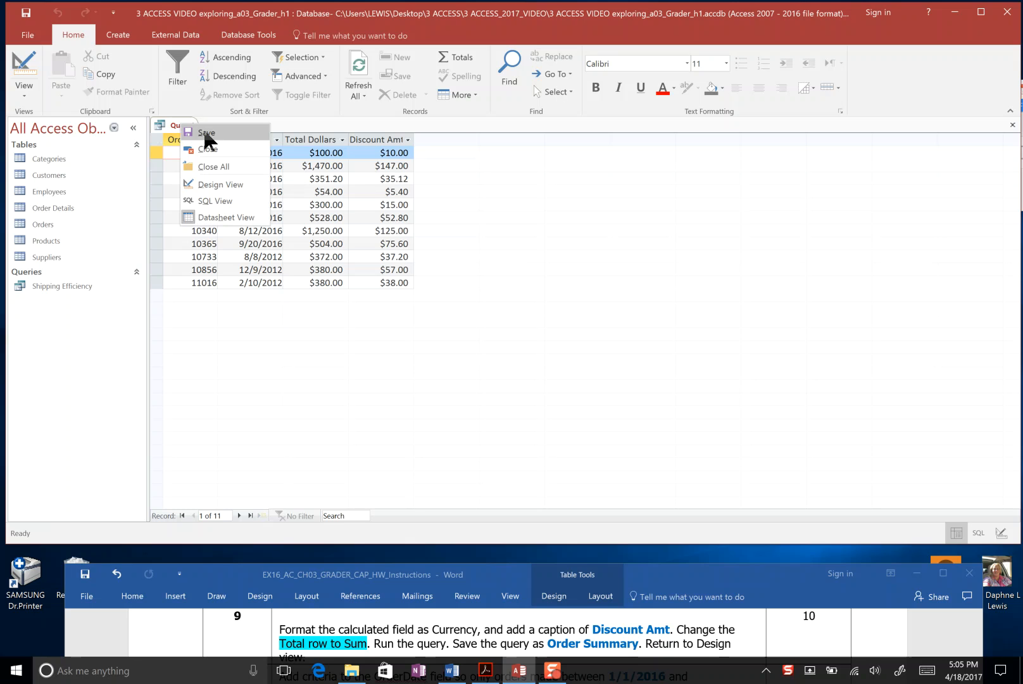
{"action": "left_click", "coordinate": [207, 132]}
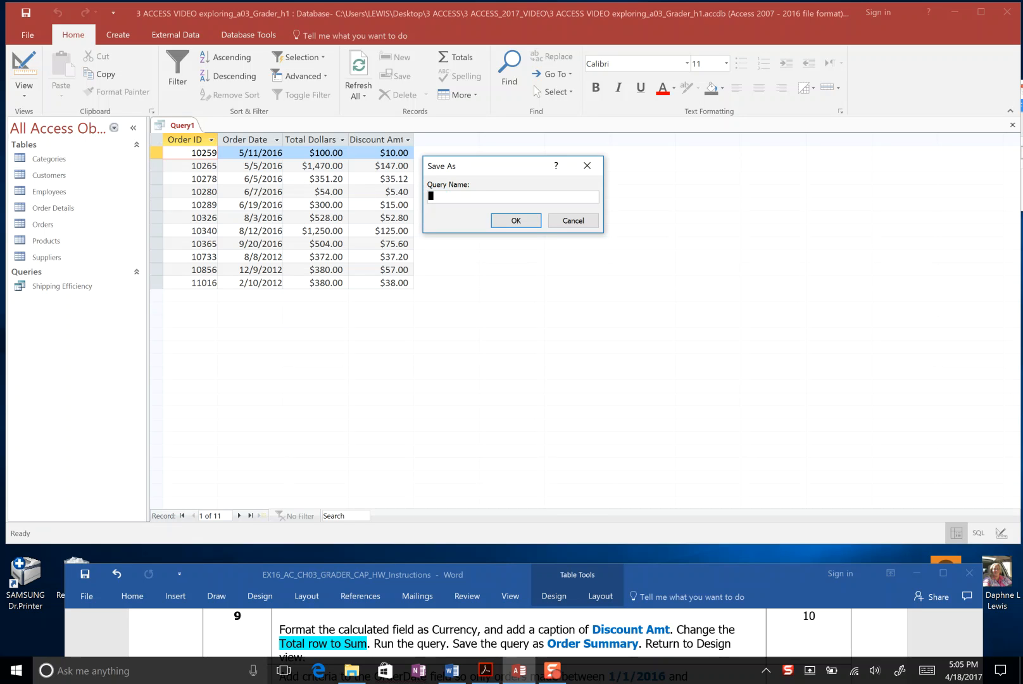
{"action": "type", "text": "Order Summary"}
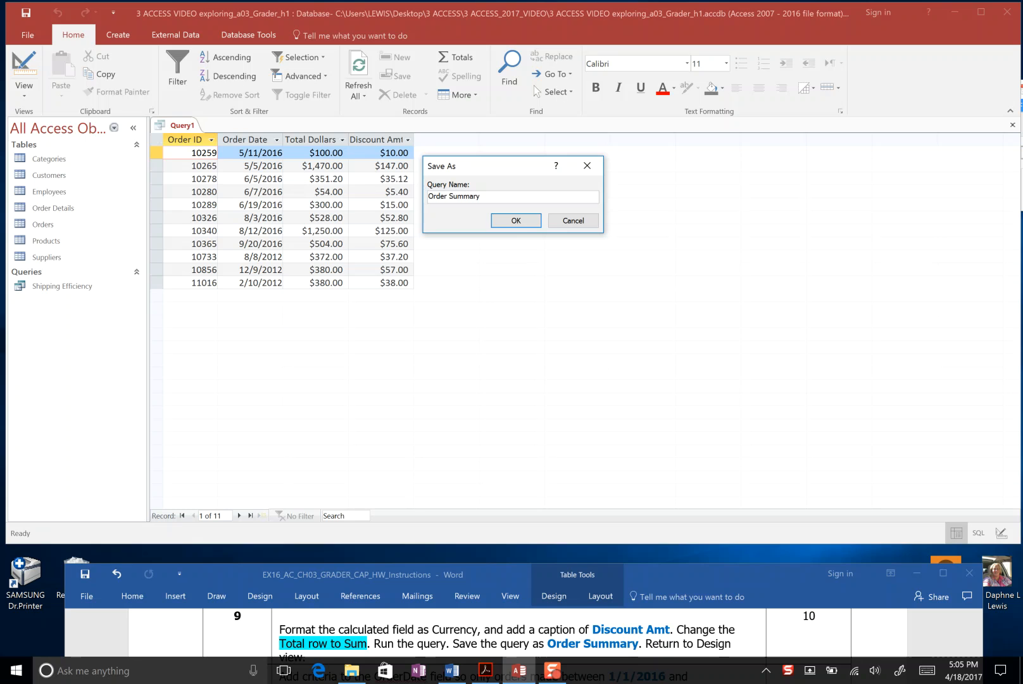
{"action": "left_click", "coordinate": [515, 220]}
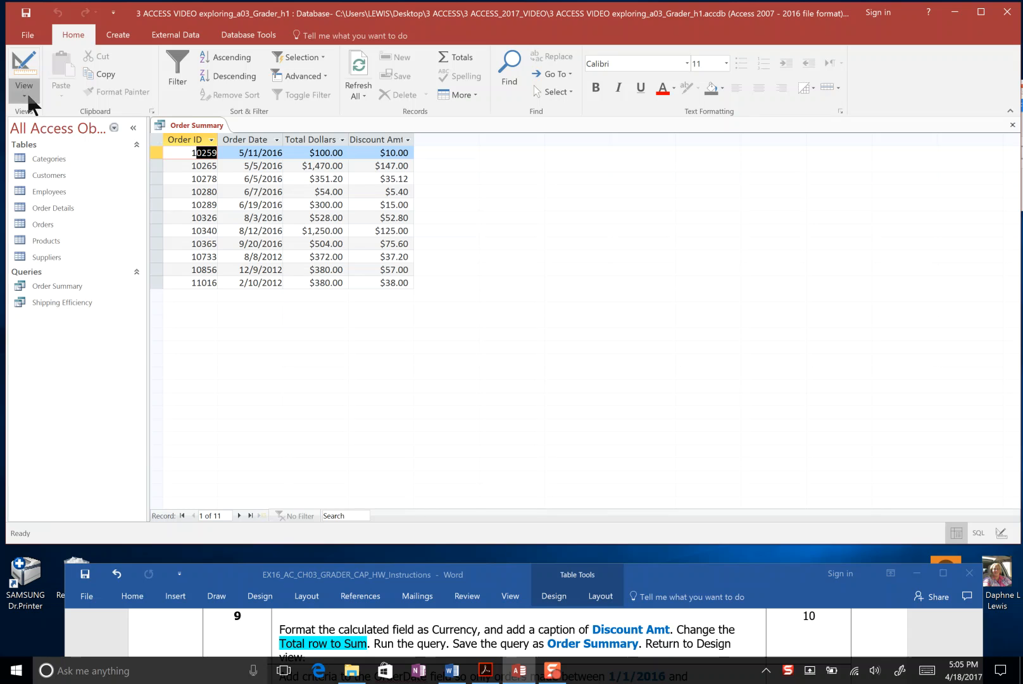
Switch Order Summary to Design view and select the OrderDate Criteria cell
{"action": "left_click", "coordinate": [23, 68]}
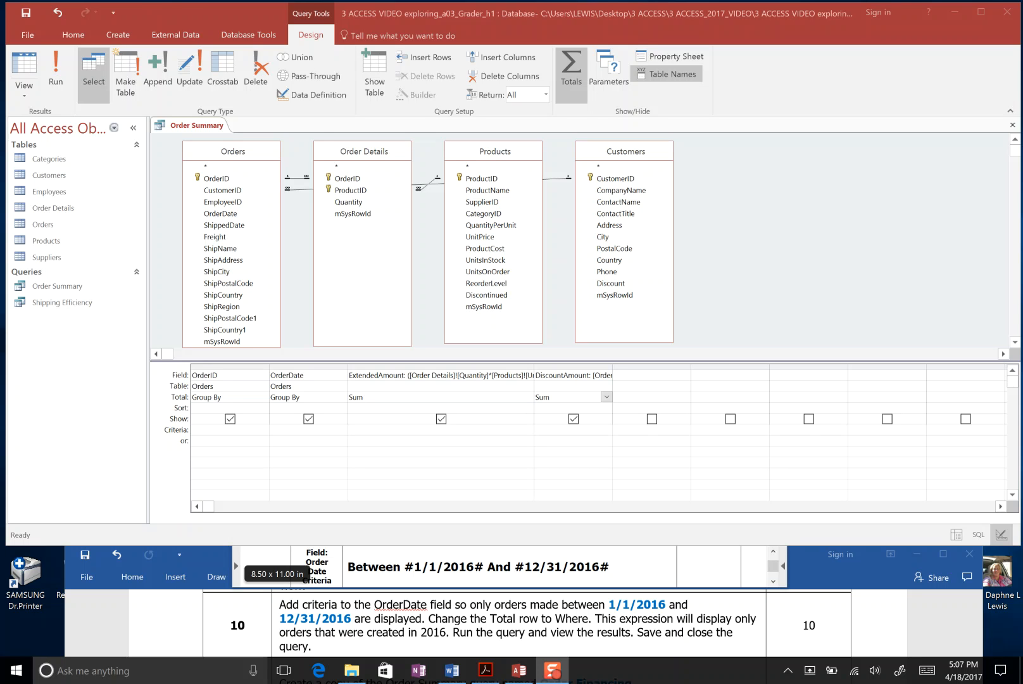
{"action": "mouse_move", "coordinate": [836, 267]}
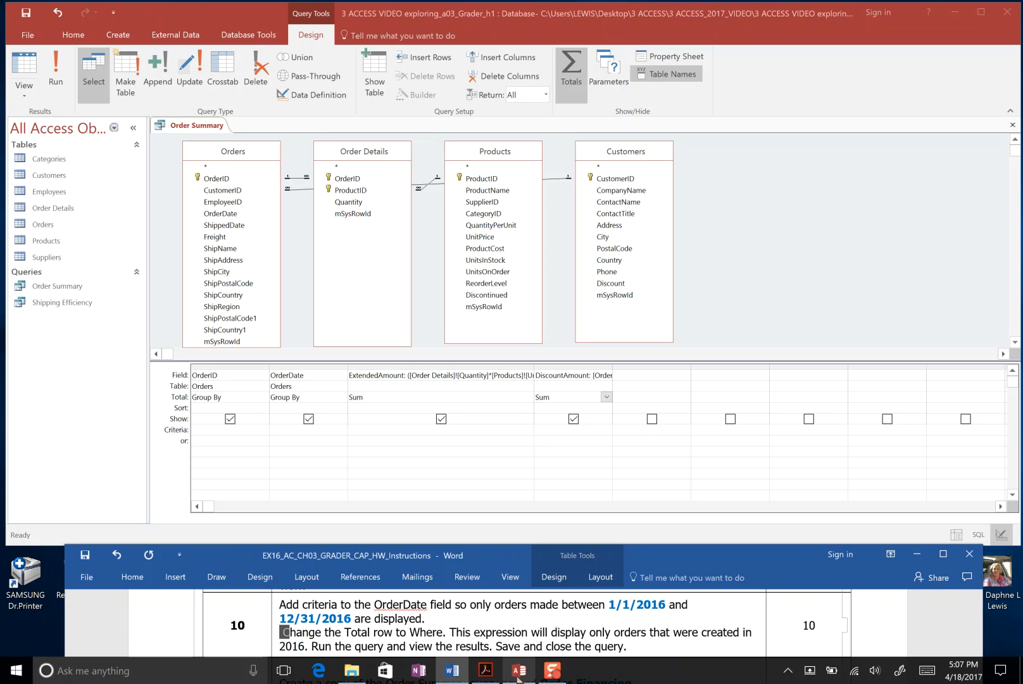
{"action": "left_click", "coordinate": [484, 670]}
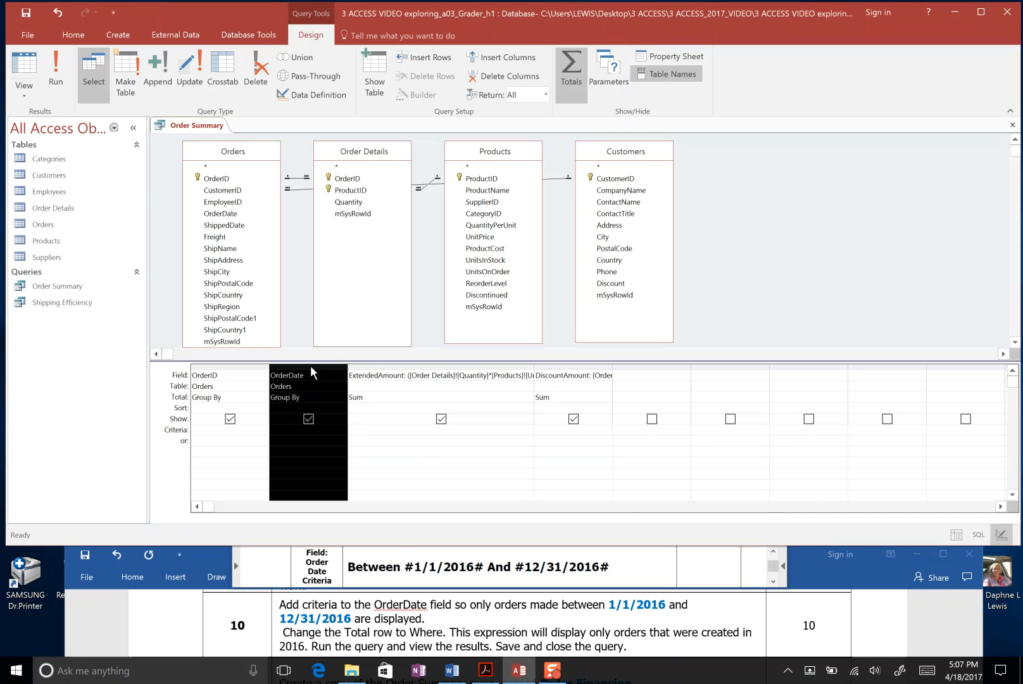
{"action": "left_click", "coordinate": [307, 430]}
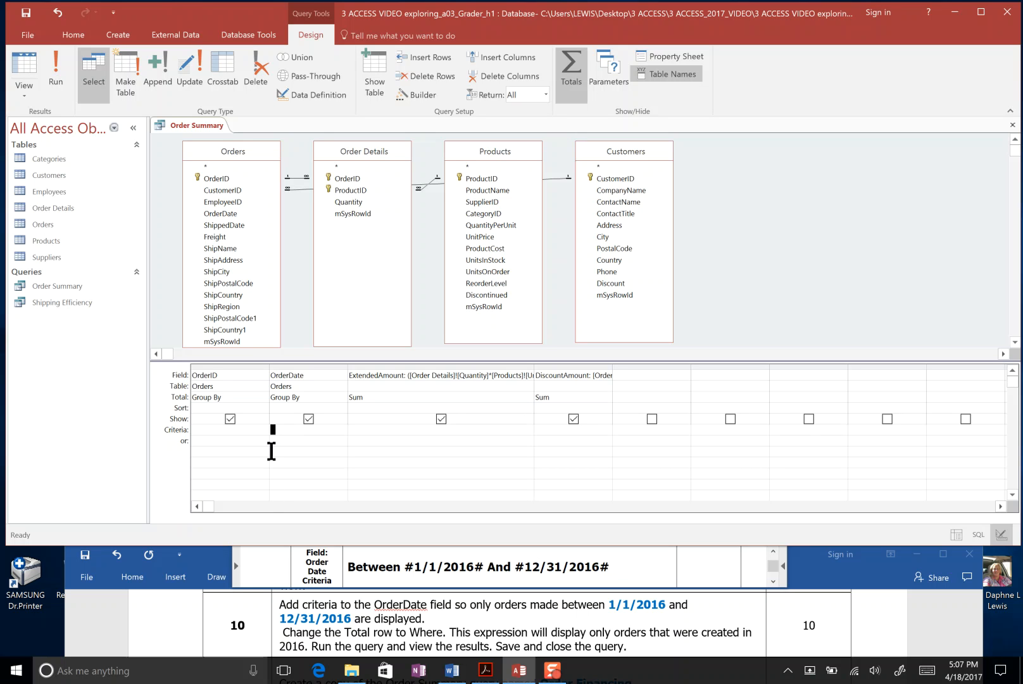
Enter the OrderDate criterion Between #1/1/2016# And #12/31/2016#
{"action": "type", "text": "Between #"}
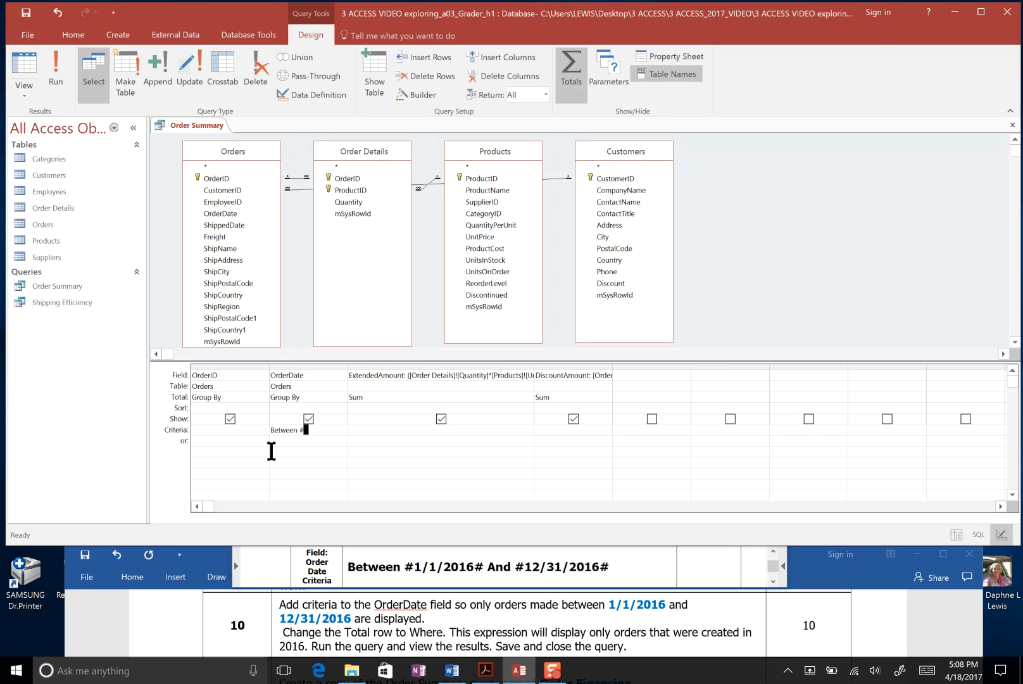
{"action": "type", "text": "1/1/2016#"}
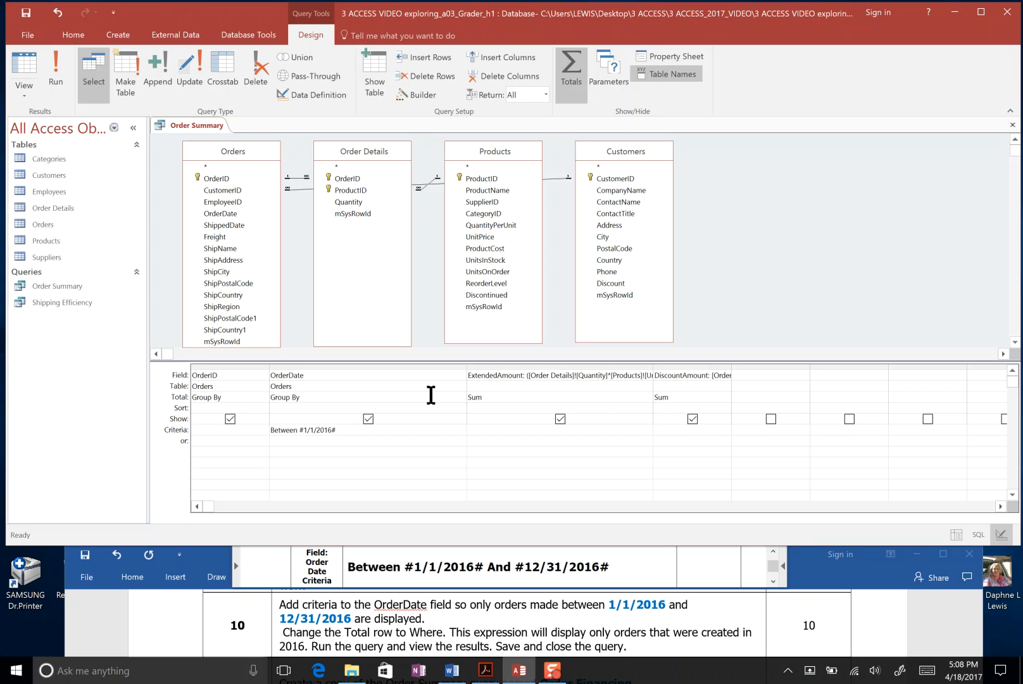
{"action": "mouse_move", "coordinate": [399, 432]}
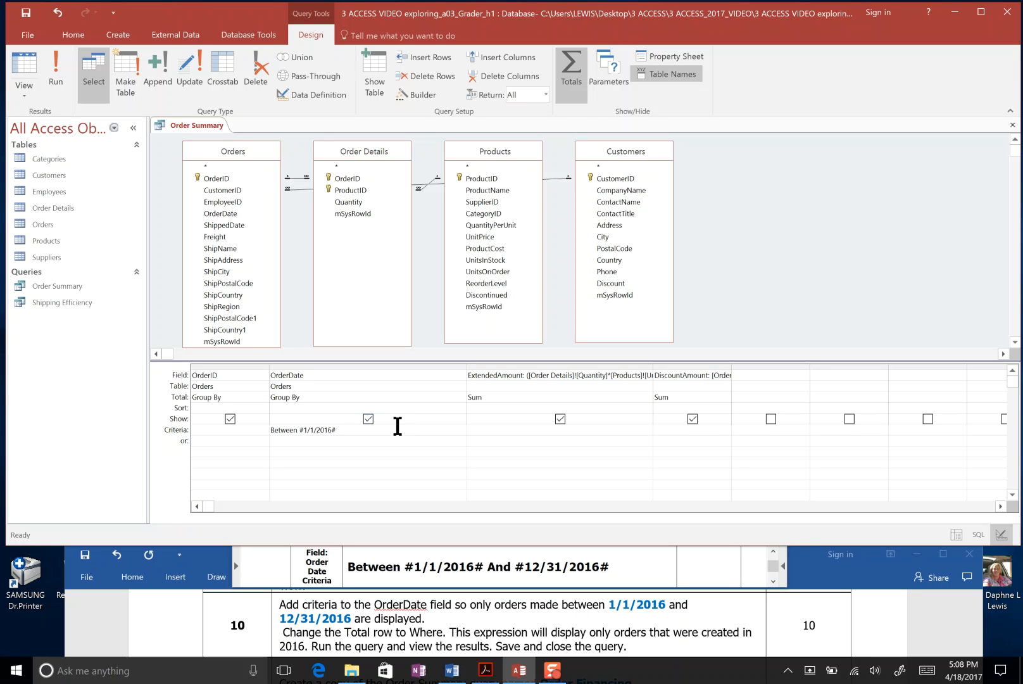
{"action": "type", "text": "And #"}
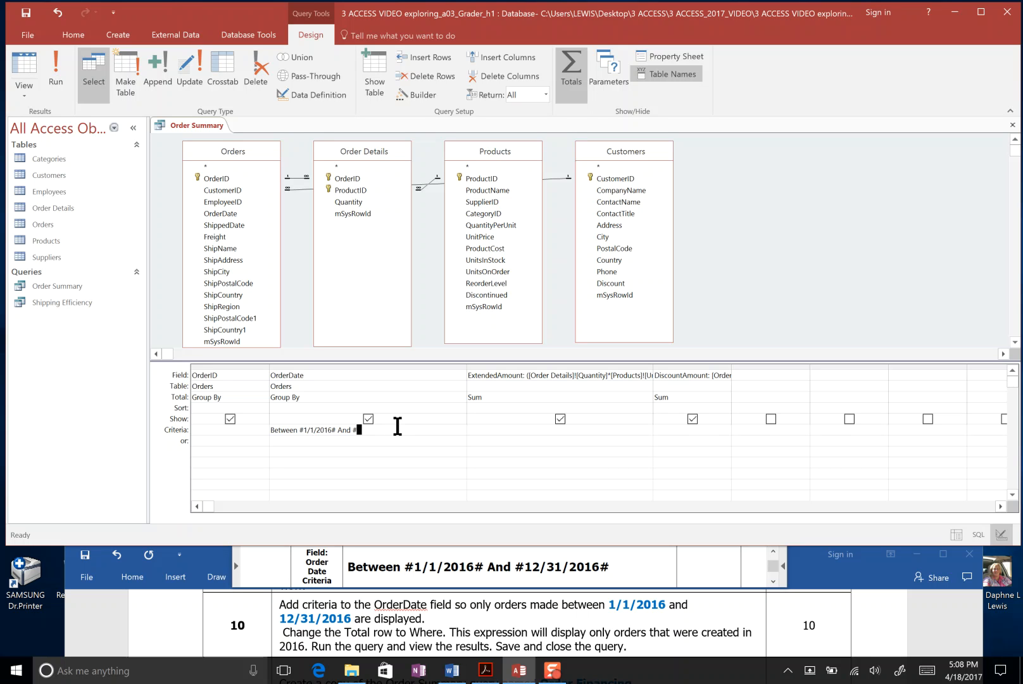
{"action": "type", "text": "12"}
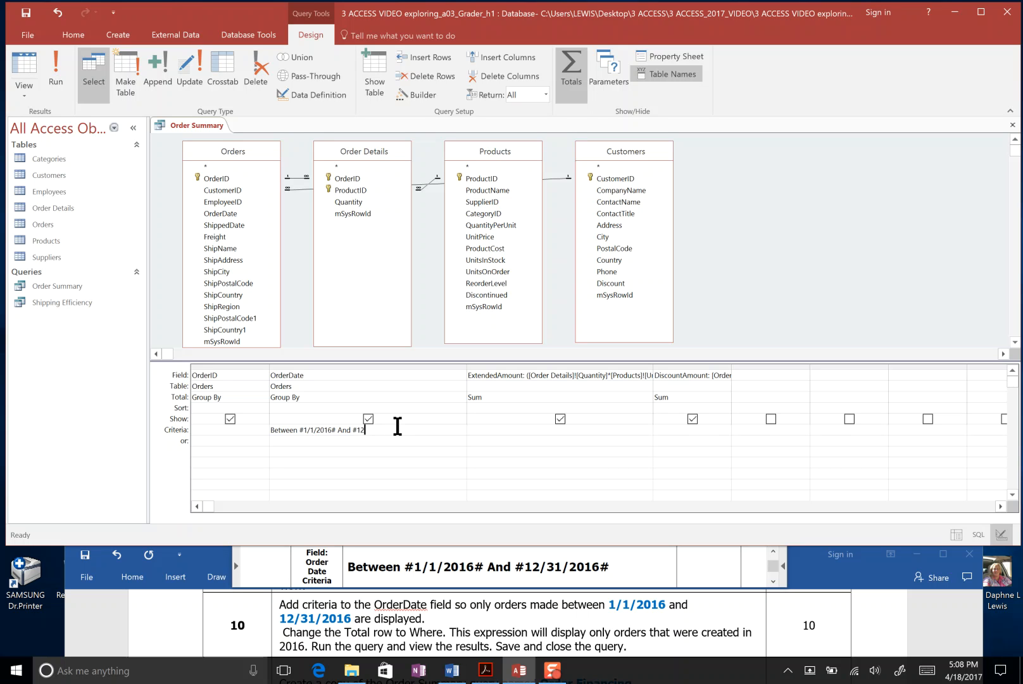
{"action": "type", "text": "31/"}
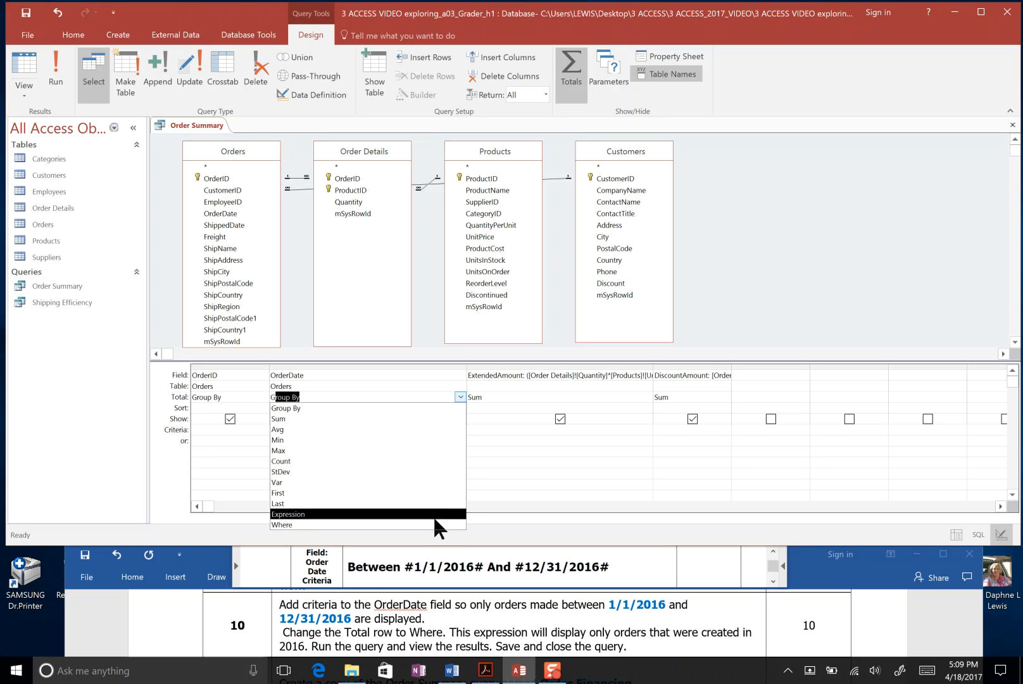
Set OrderDate's Total to Where, run it to list eight 2016 orders, and close it
{"action": "left_click", "coordinate": [281, 525]}
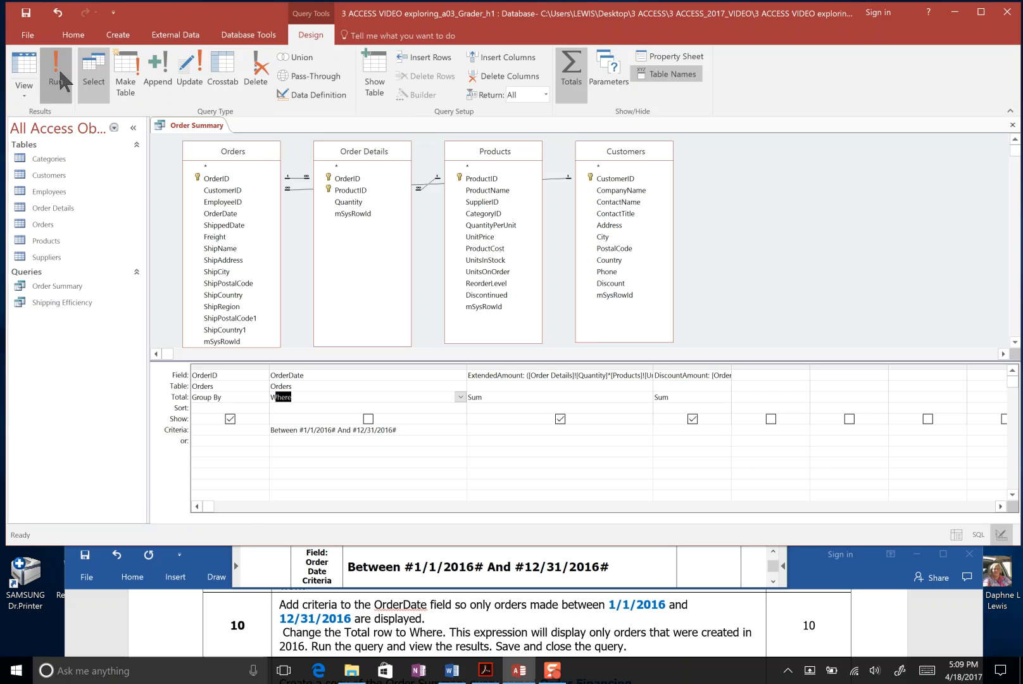
{"action": "left_click", "coordinate": [58, 68]}
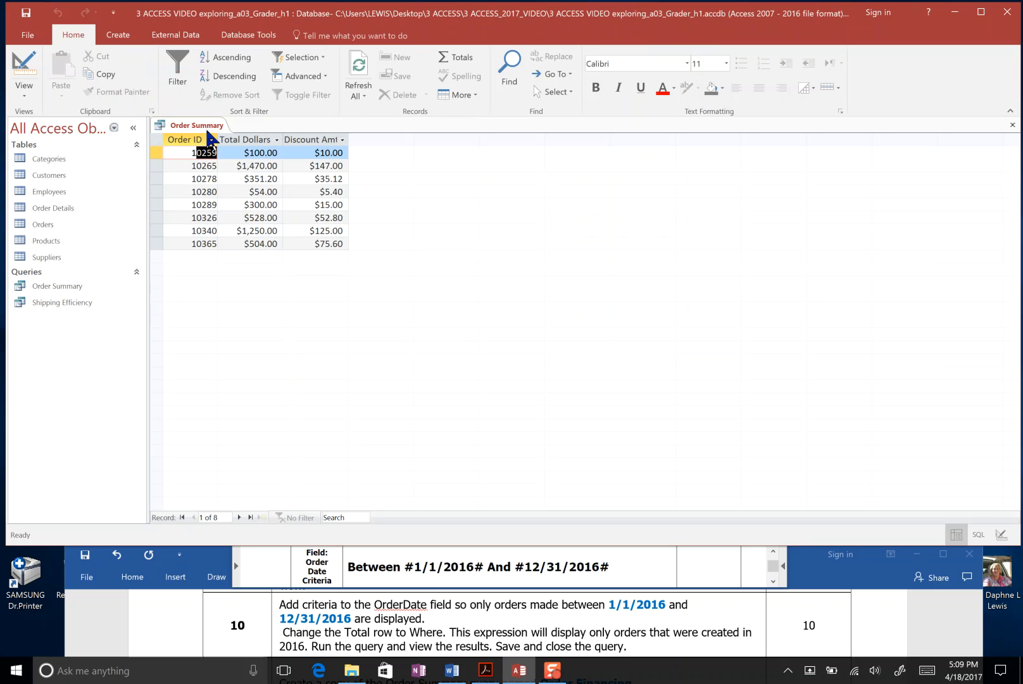
{"action": "right_click", "coordinate": [196, 125]}
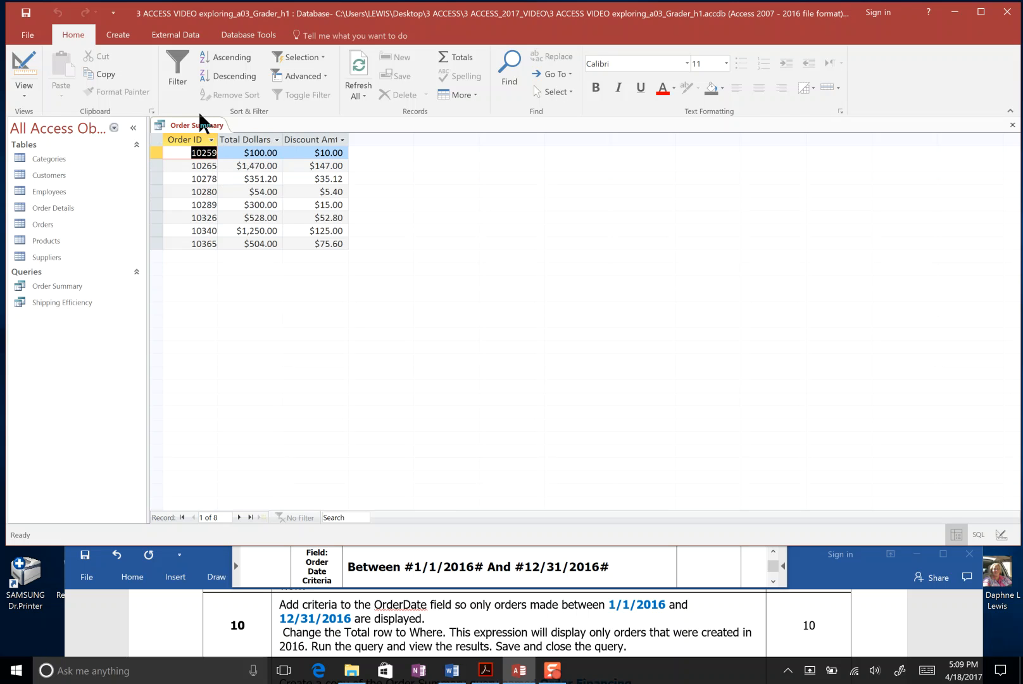
{"action": "right_click", "coordinate": [195, 126]}
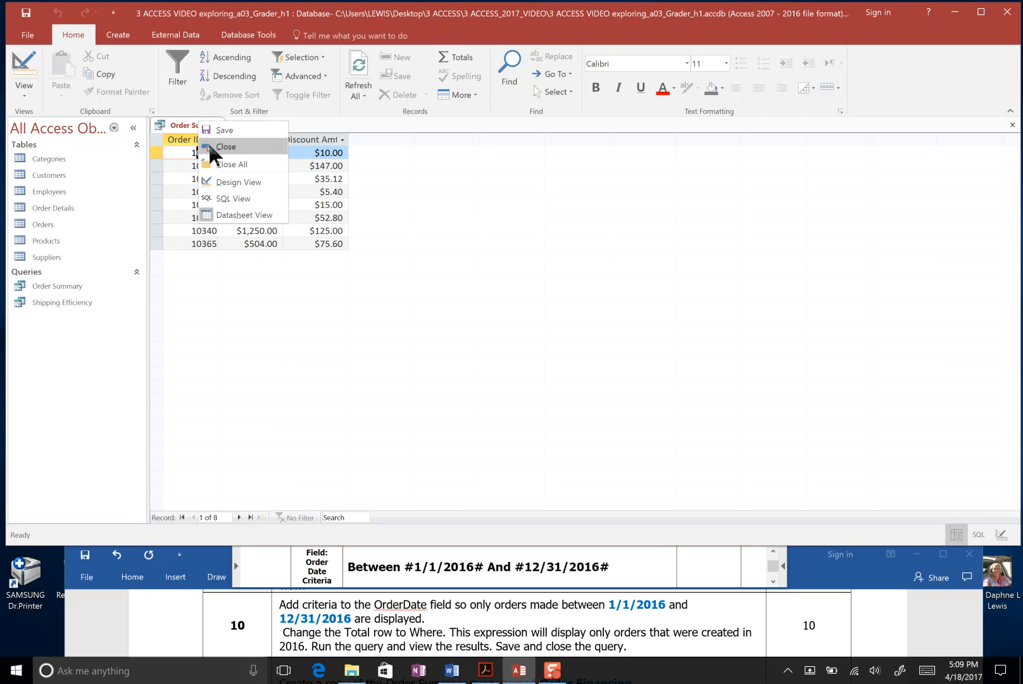
{"action": "left_click", "coordinate": [227, 147]}
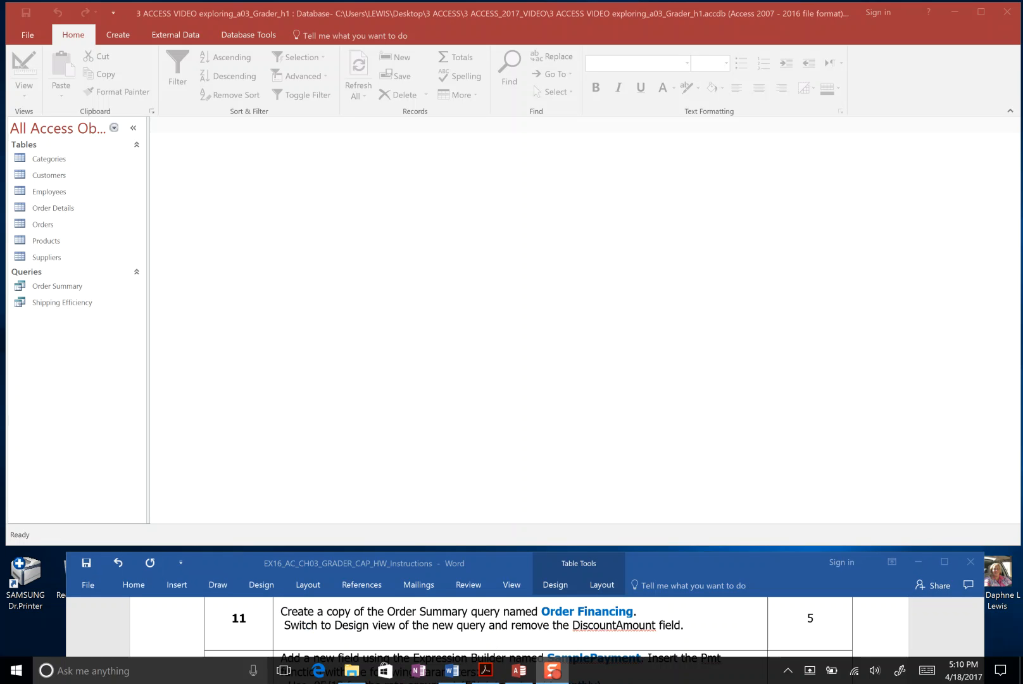
{"action": "mouse_move", "coordinate": [465, 627]}
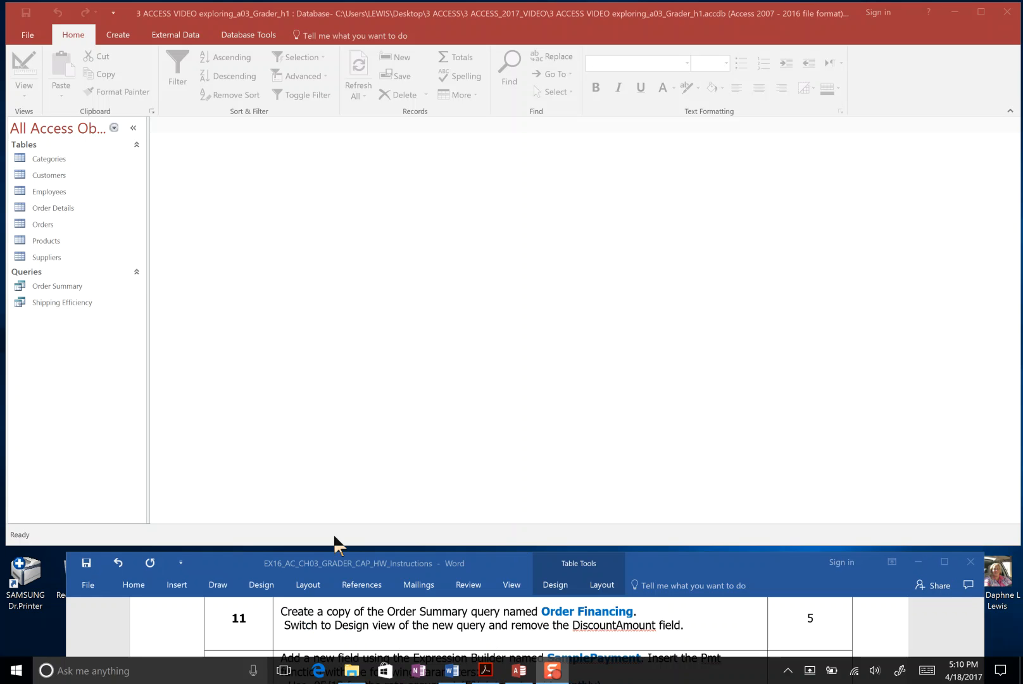
Copy the Order Summary query and paste it as 'Order Financing'
{"action": "left_click", "coordinate": [55, 286]}
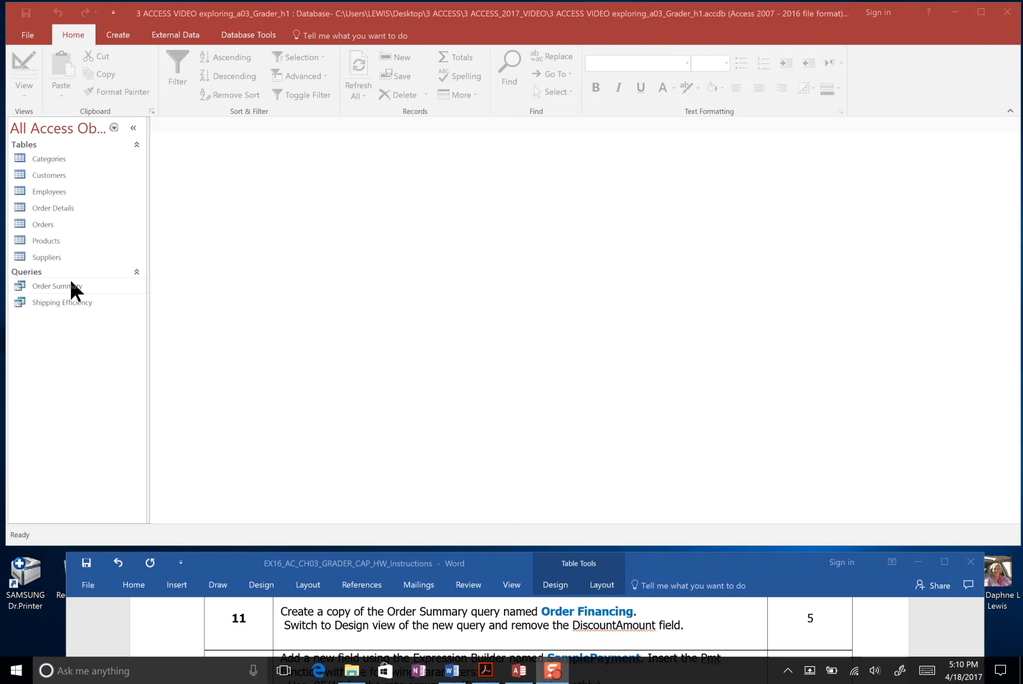
{"action": "left_click", "coordinate": [56, 285]}
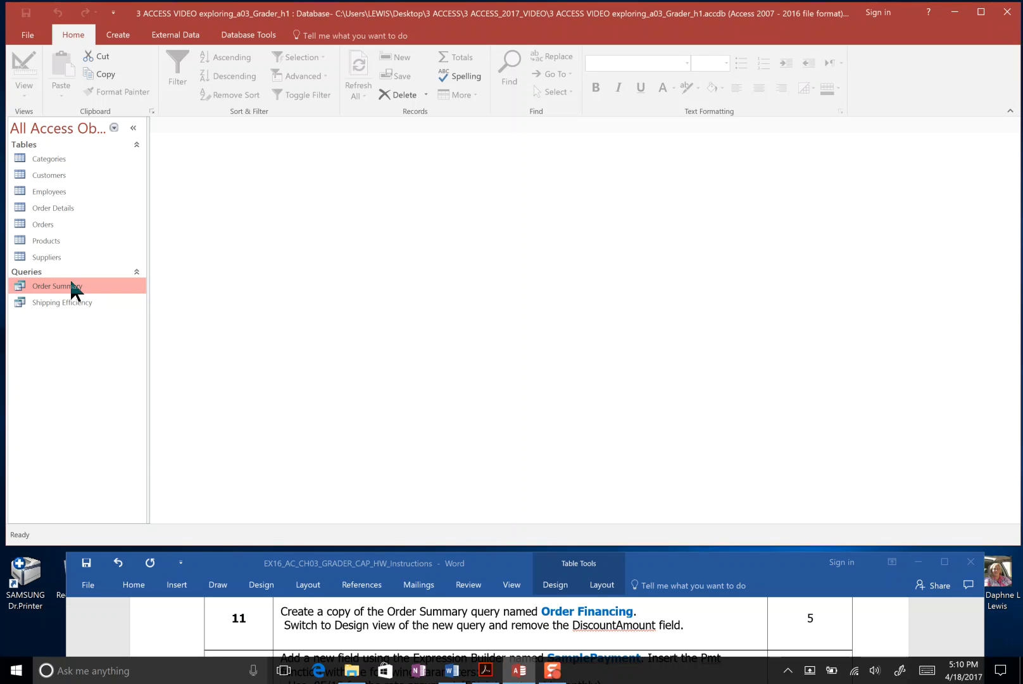
{"action": "right_click", "coordinate": [52, 285]}
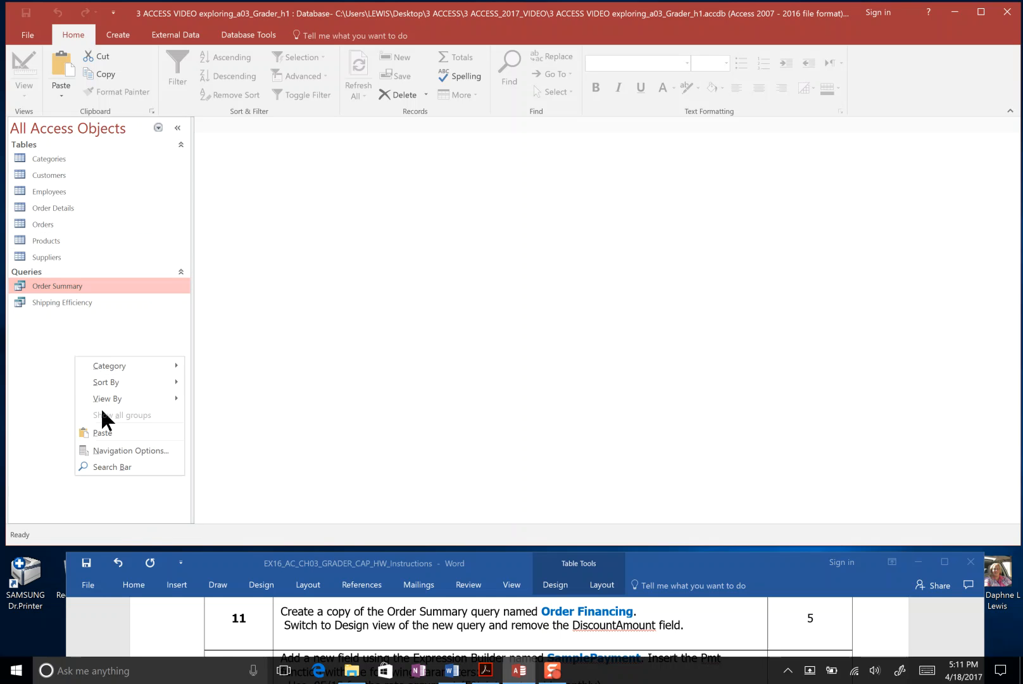
{"action": "left_click", "coordinate": [103, 431]}
{"action": "type", "text": "Order Financing"}
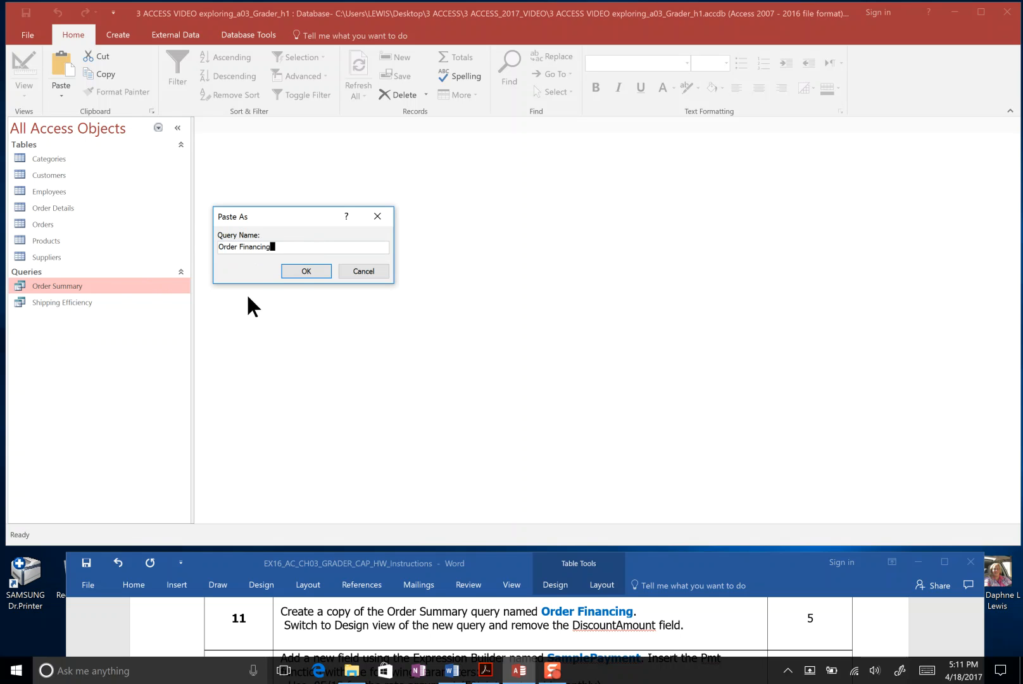
{"action": "left_click", "coordinate": [306, 271]}
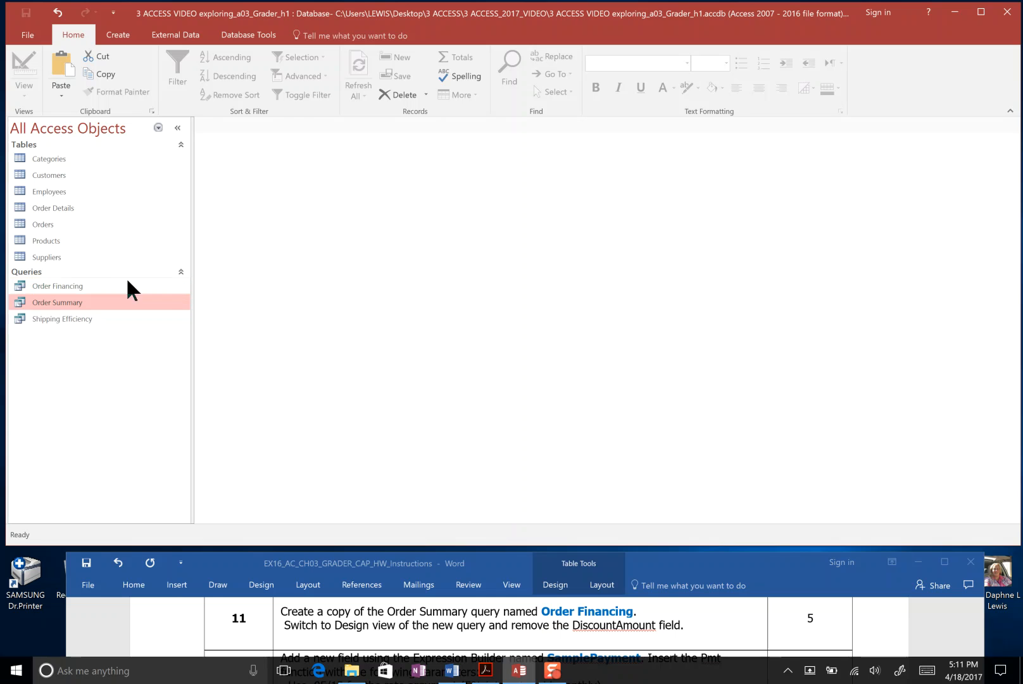
{"action": "mouse_move", "coordinate": [114, 292]}
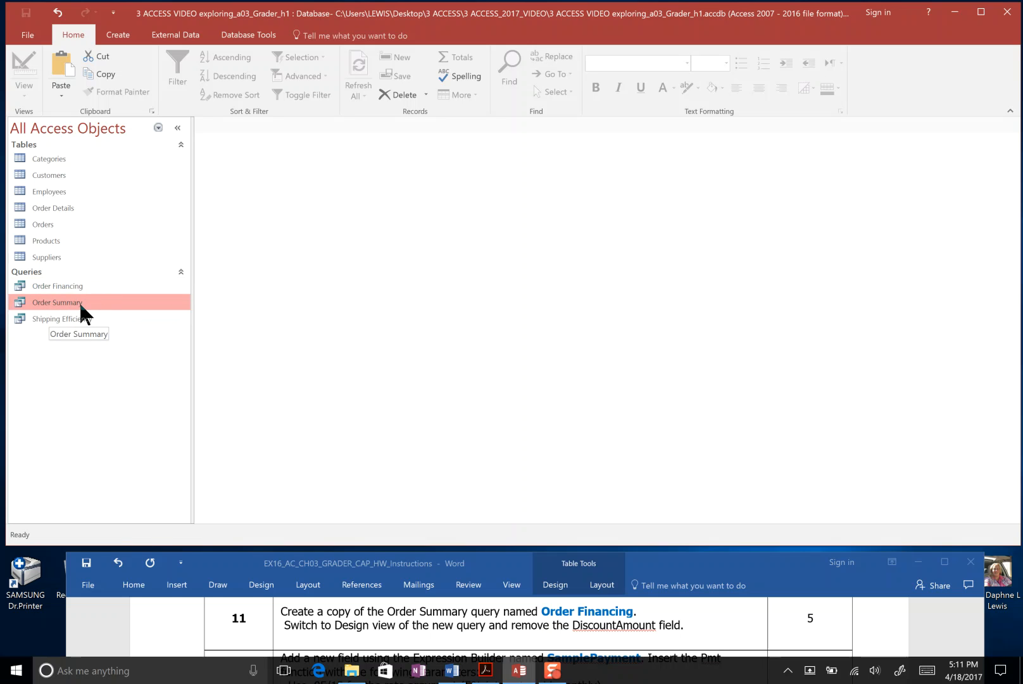
{"action": "mouse_move", "coordinate": [109, 314]}
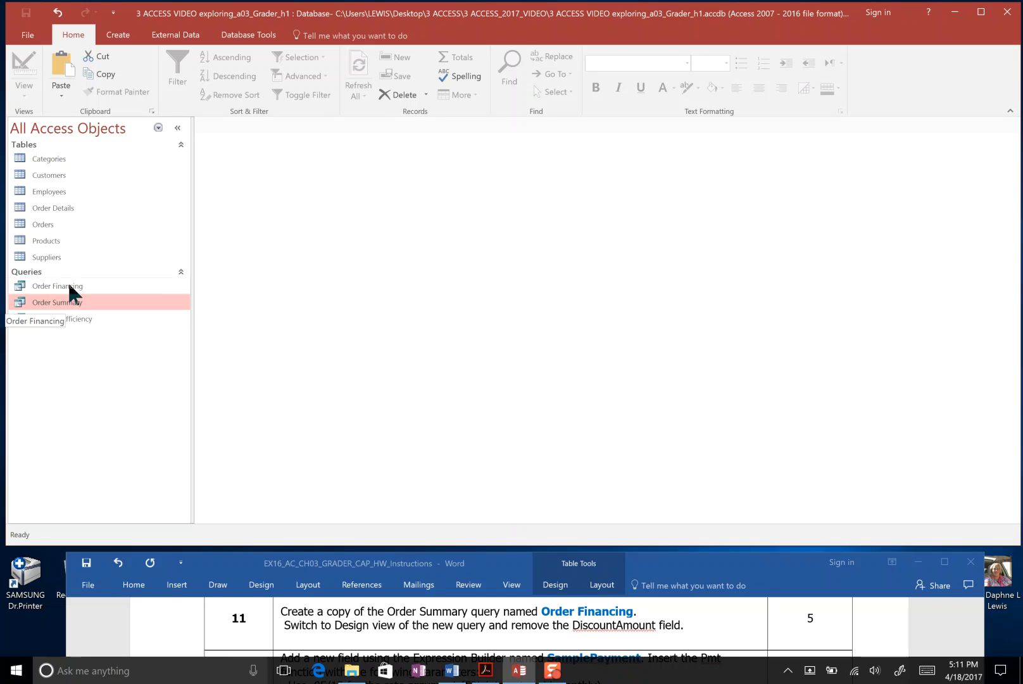
Open the Order Financing query in Design view from the Navigation Pane
{"action": "left_click", "coordinate": [58, 285]}
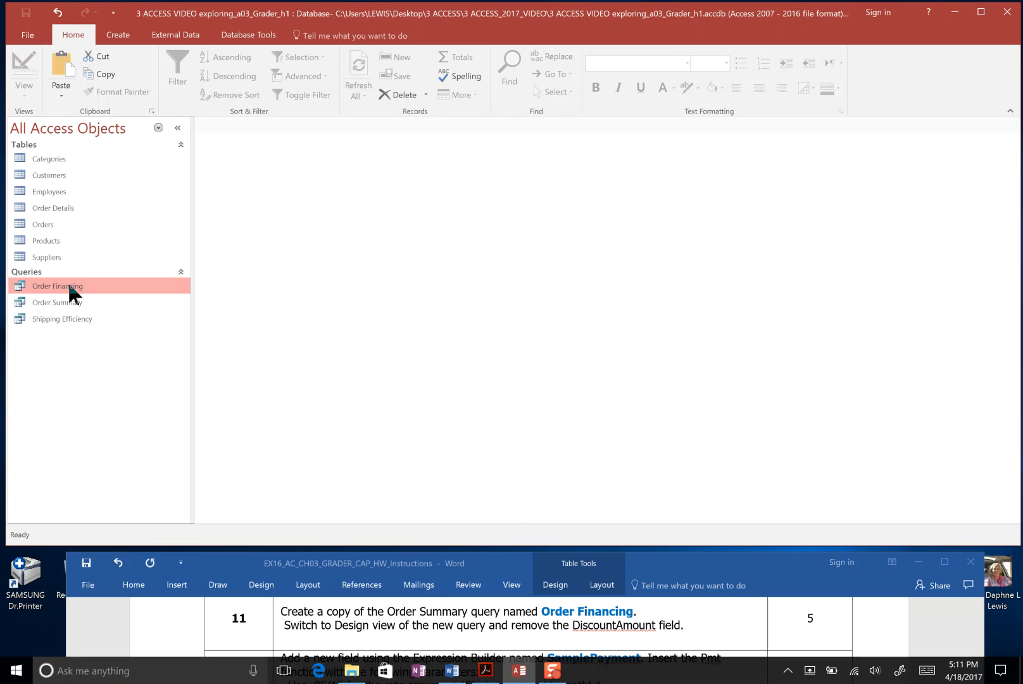
{"action": "right_click", "coordinate": [56, 286]}
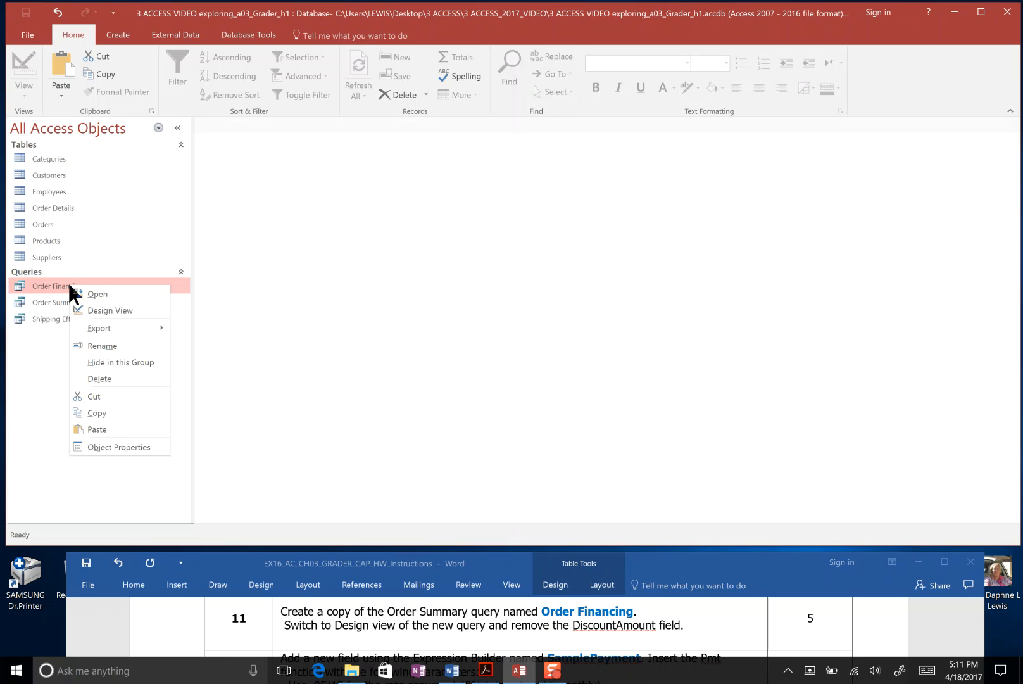
{"action": "mouse_move", "coordinate": [110, 310]}
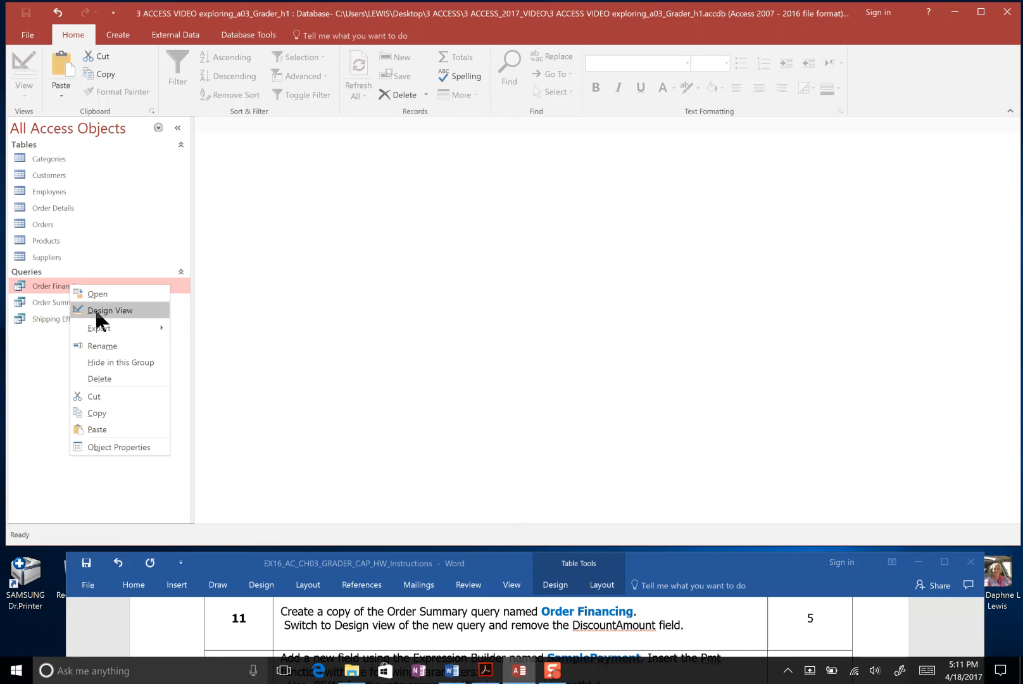
{"action": "left_click", "coordinate": [111, 310]}
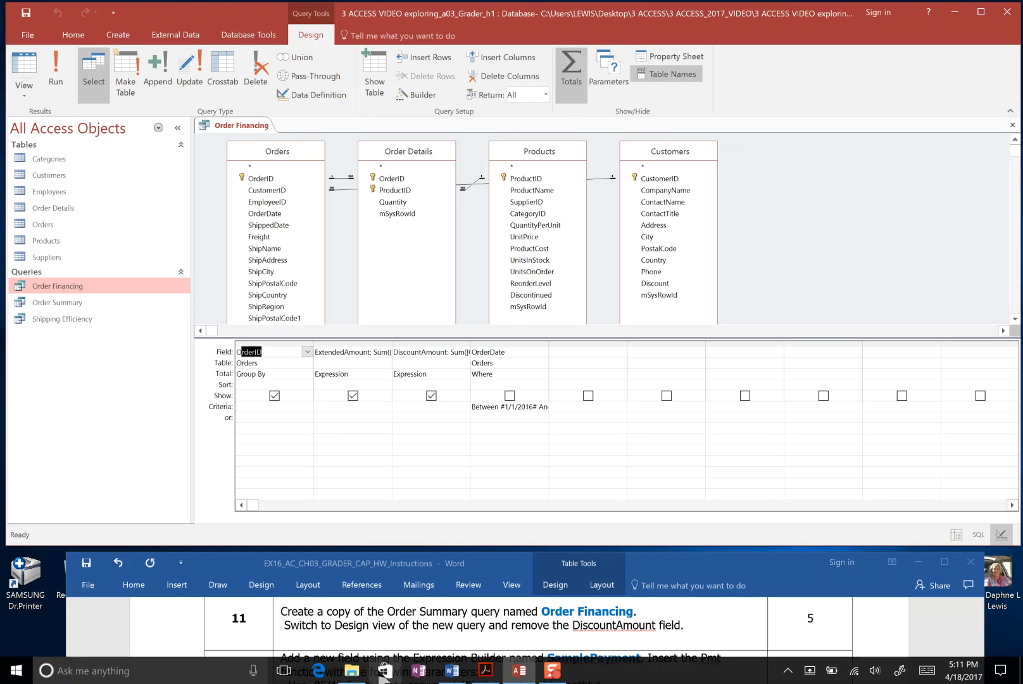
{"action": "mouse_move", "coordinate": [506, 646]}
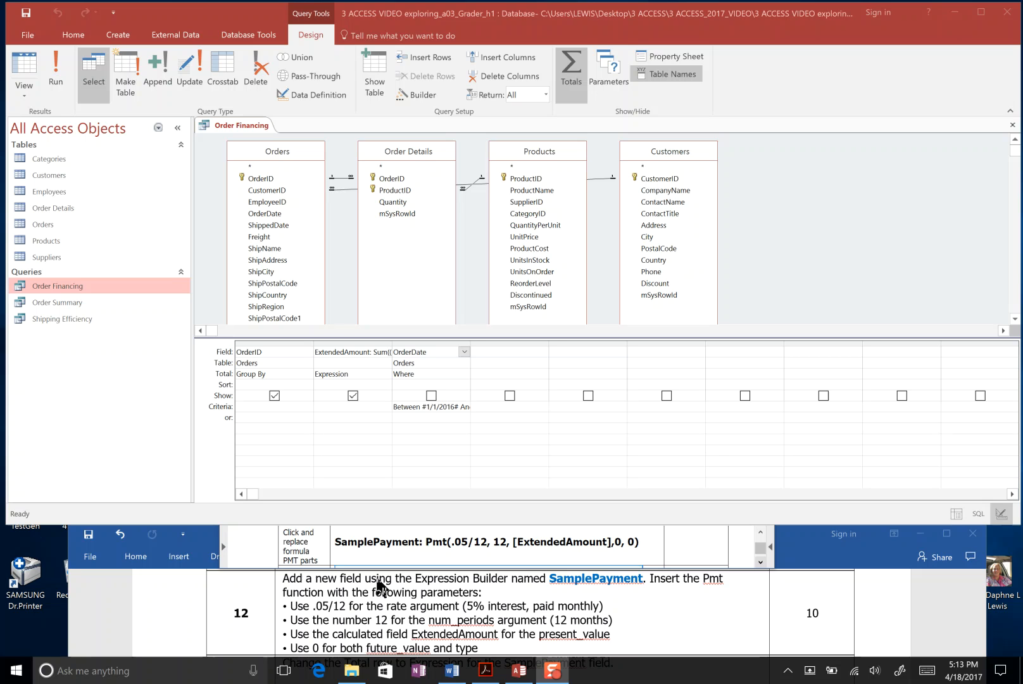
{"action": "mouse_move", "coordinate": [509, 463]}
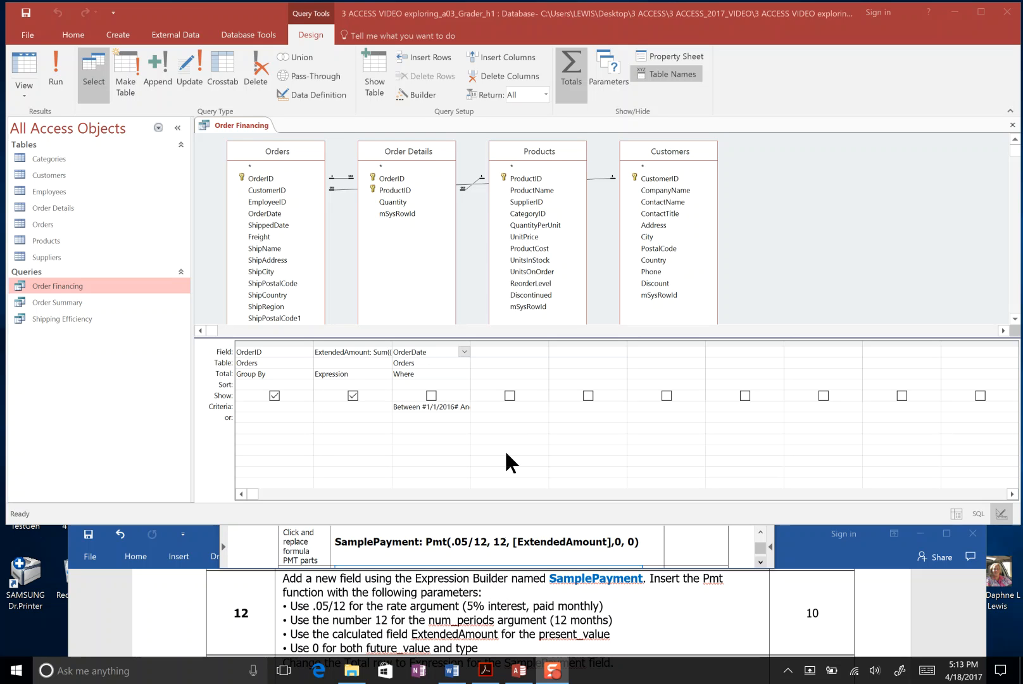
Launch the Expression Builder from the first empty column's Field cell
{"action": "left_click", "coordinate": [503, 351]}
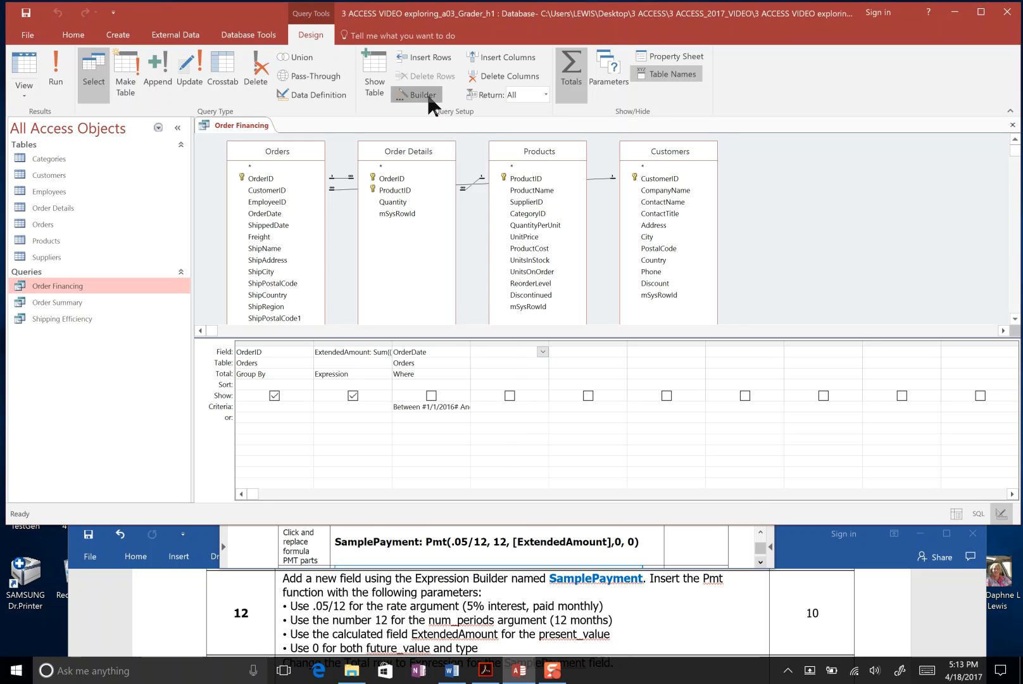
{"action": "left_click", "coordinate": [417, 94]}
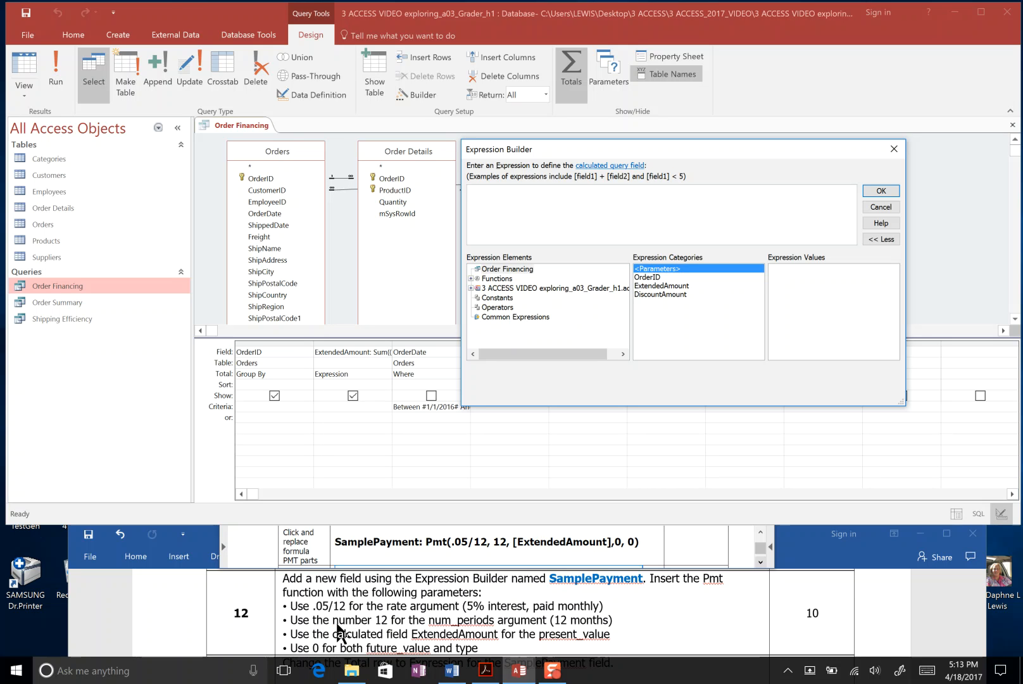
{"action": "mouse_move", "coordinate": [431, 640]}
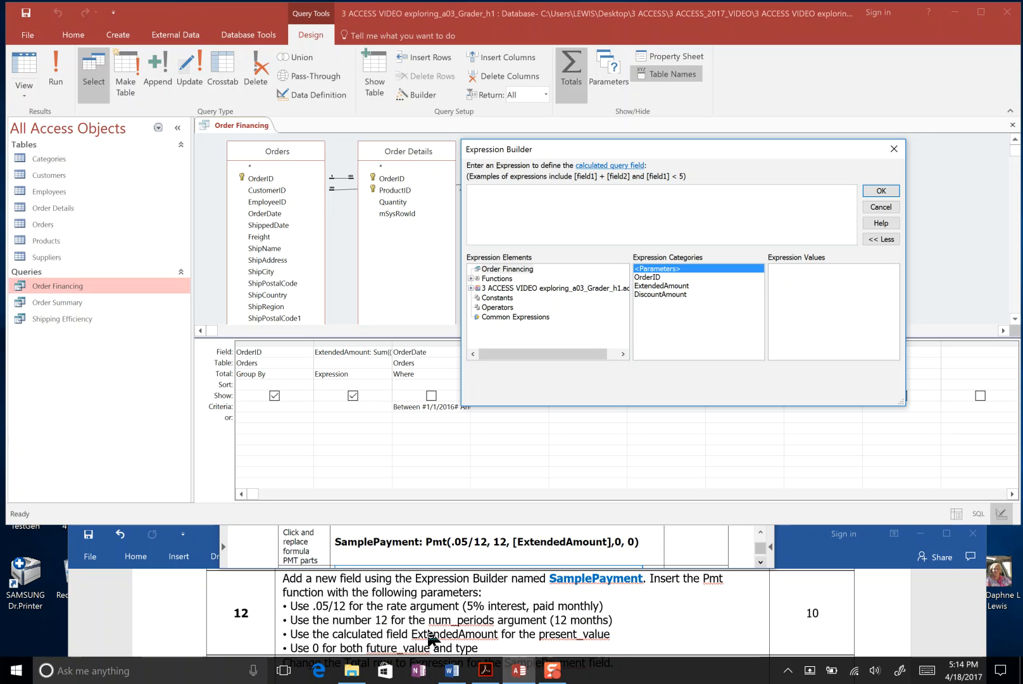
{"action": "mouse_move", "coordinate": [421, 648]}
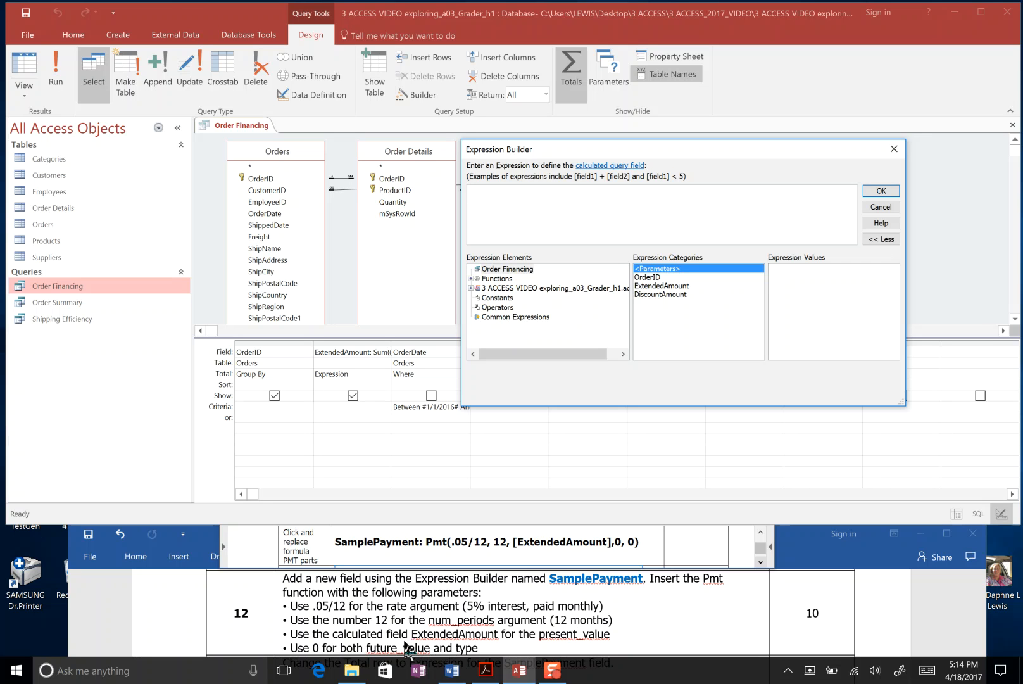
{"action": "mouse_move", "coordinate": [458, 648]}
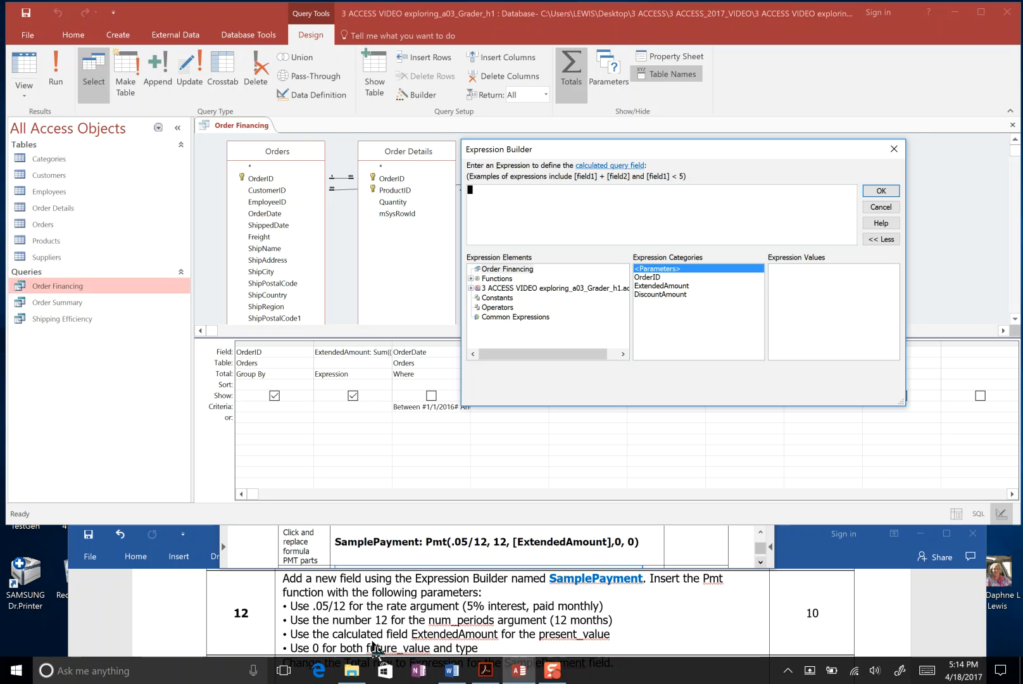
{"action": "mouse_move", "coordinate": [488, 646]}
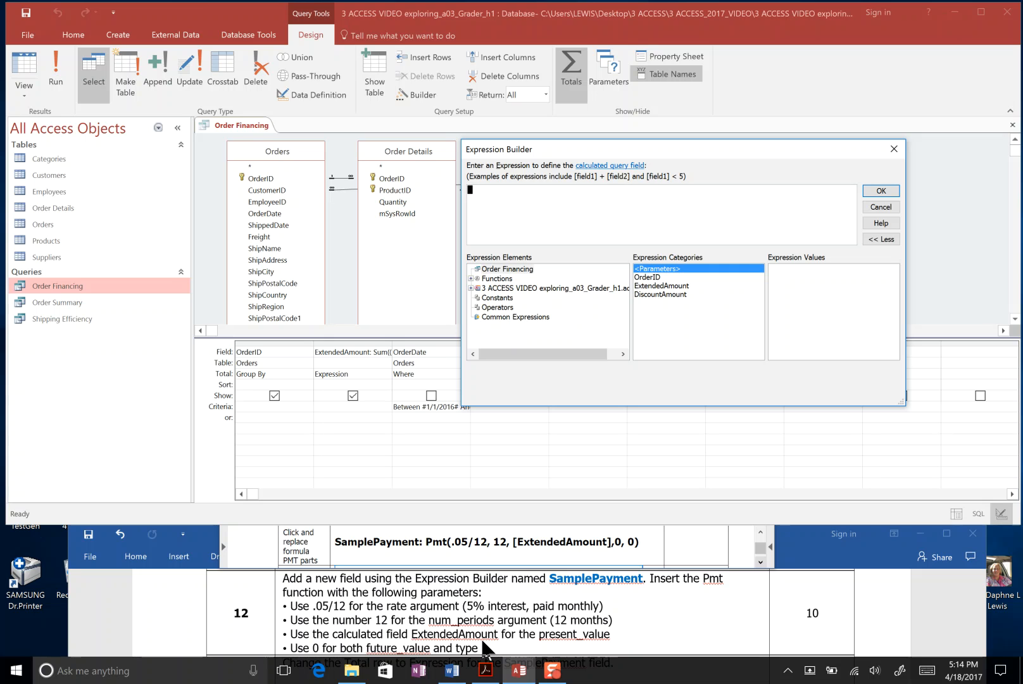
{"action": "mouse_move", "coordinate": [513, 363]}
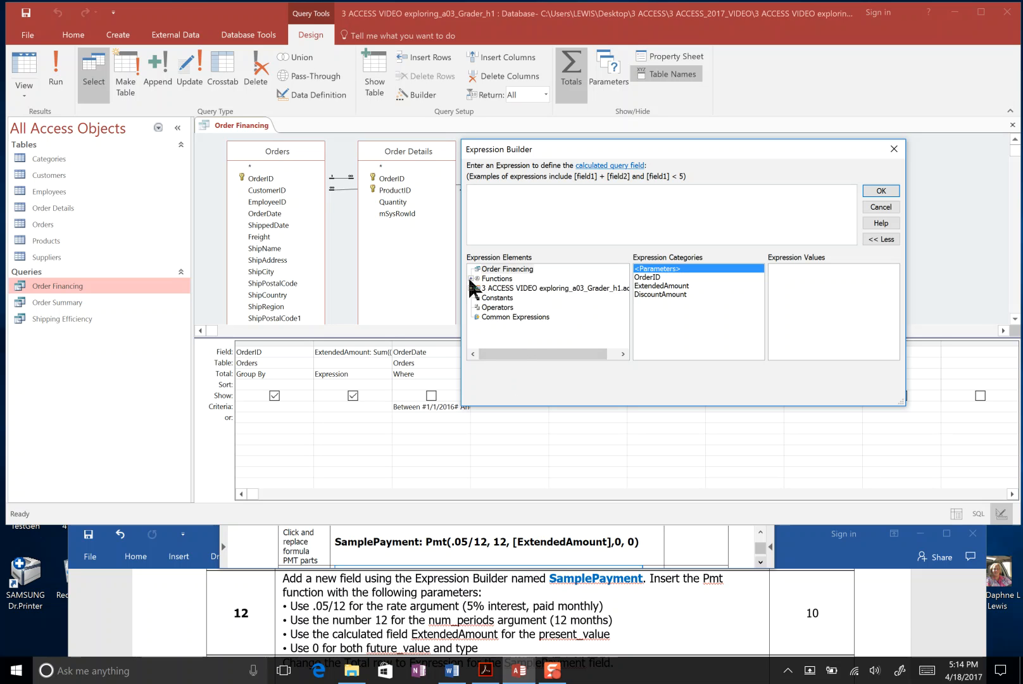
Browse Functions > Built-In Functions > Financial to find Pmt
{"action": "left_click", "coordinate": [475, 278]}
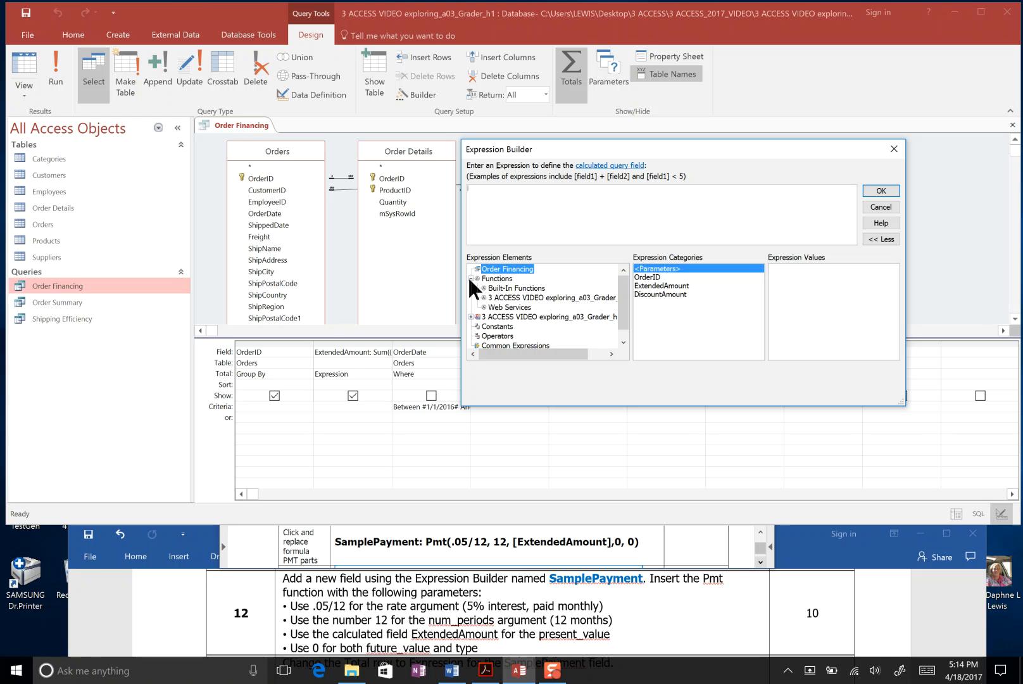
{"action": "left_click", "coordinate": [517, 287]}
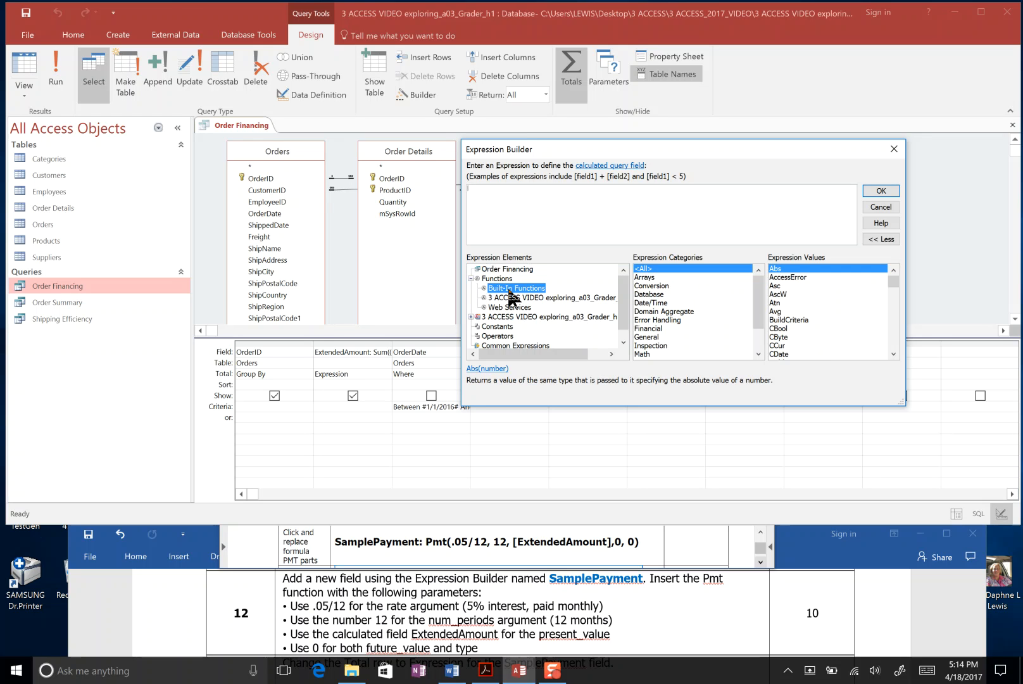
{"action": "mouse_move", "coordinate": [660, 332]}
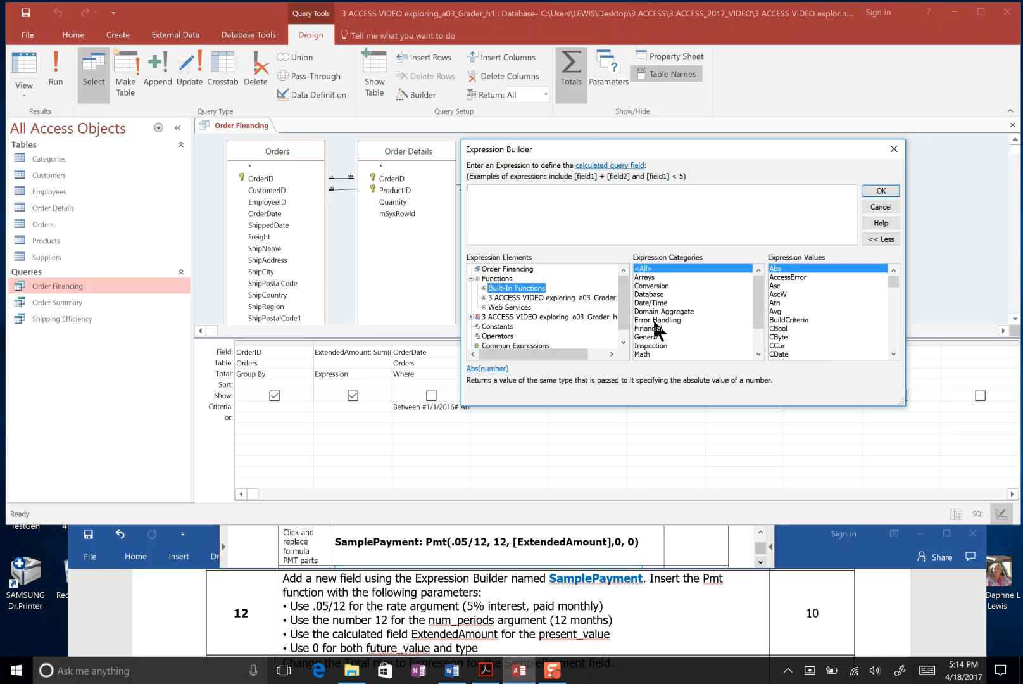
{"action": "left_click", "coordinate": [648, 328]}
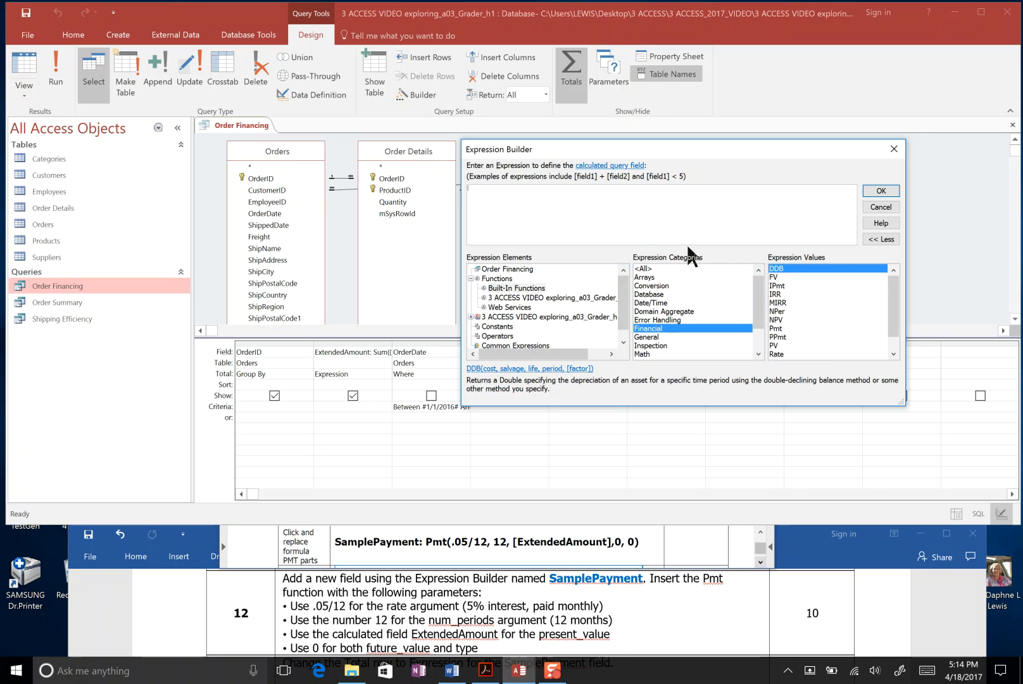
{"action": "mouse_move", "coordinate": [797, 286]}
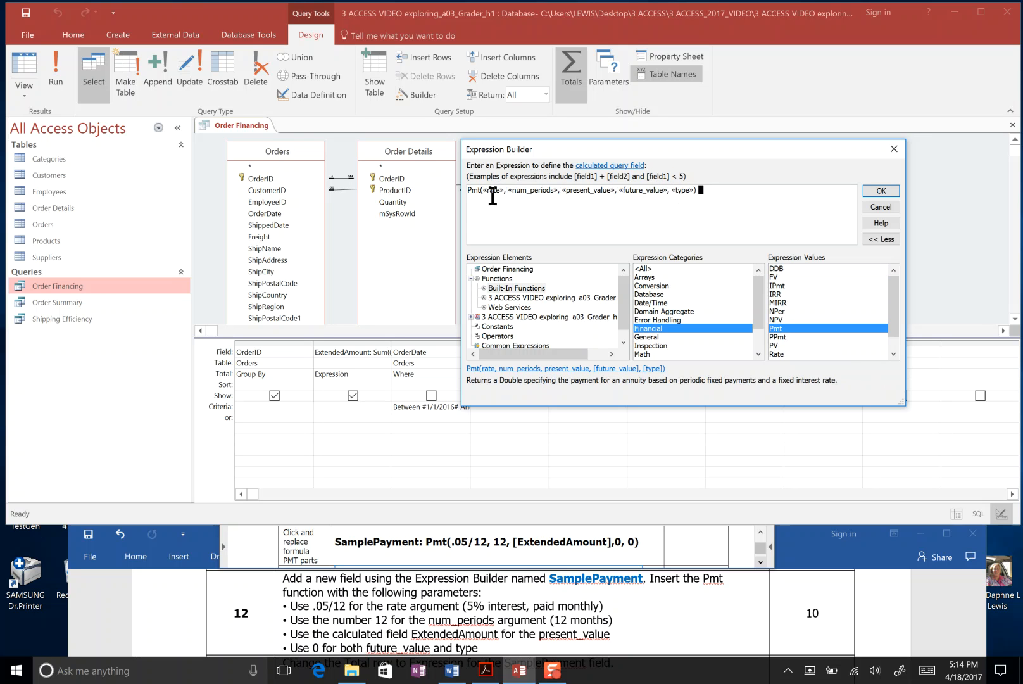
Fill the Pmt arguments: rate .05/12, 12 periods, [ExtendedAmount], then 0 and 0
{"action": "double_click", "coordinate": [491, 190]}
{"action": "type", "text": ".05/12"}
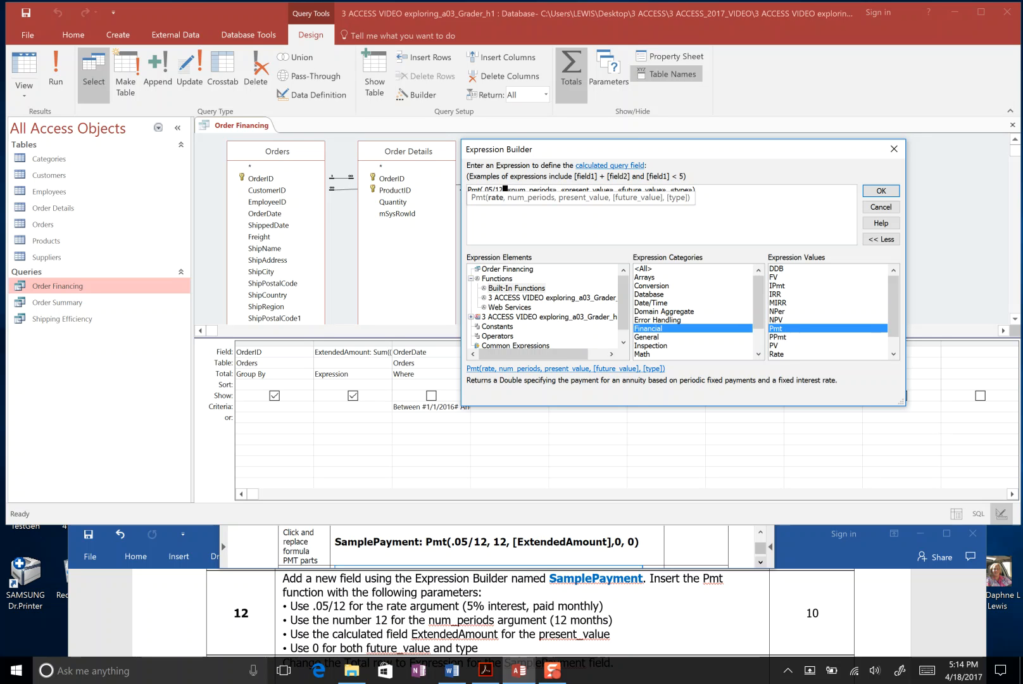
{"action": "mouse_move", "coordinate": [501, 197]}
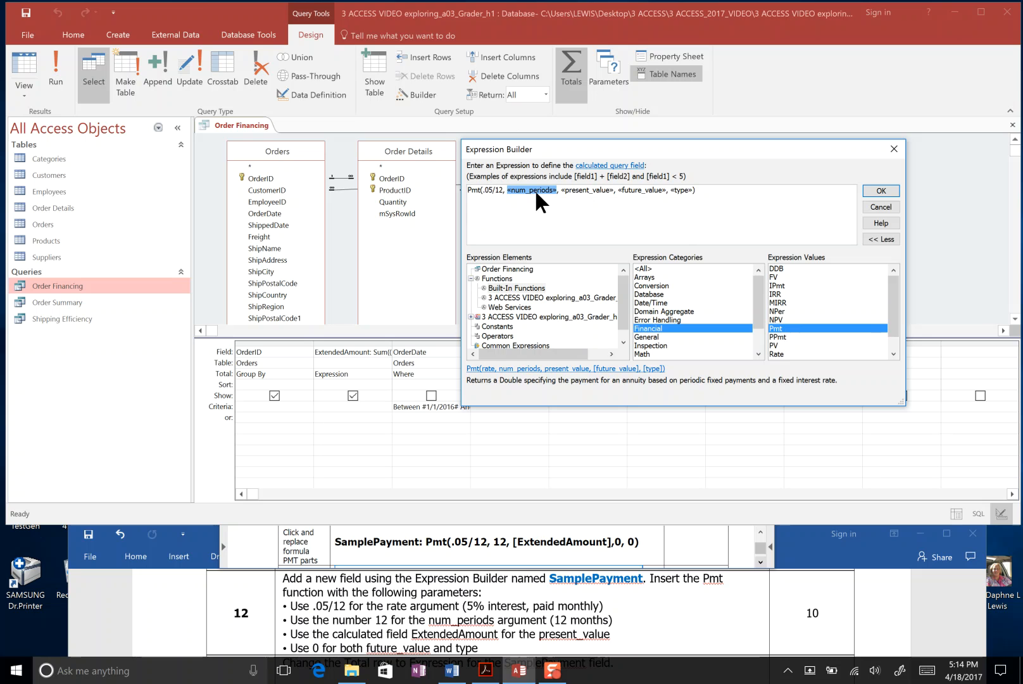
{"action": "type", "text": "12"}
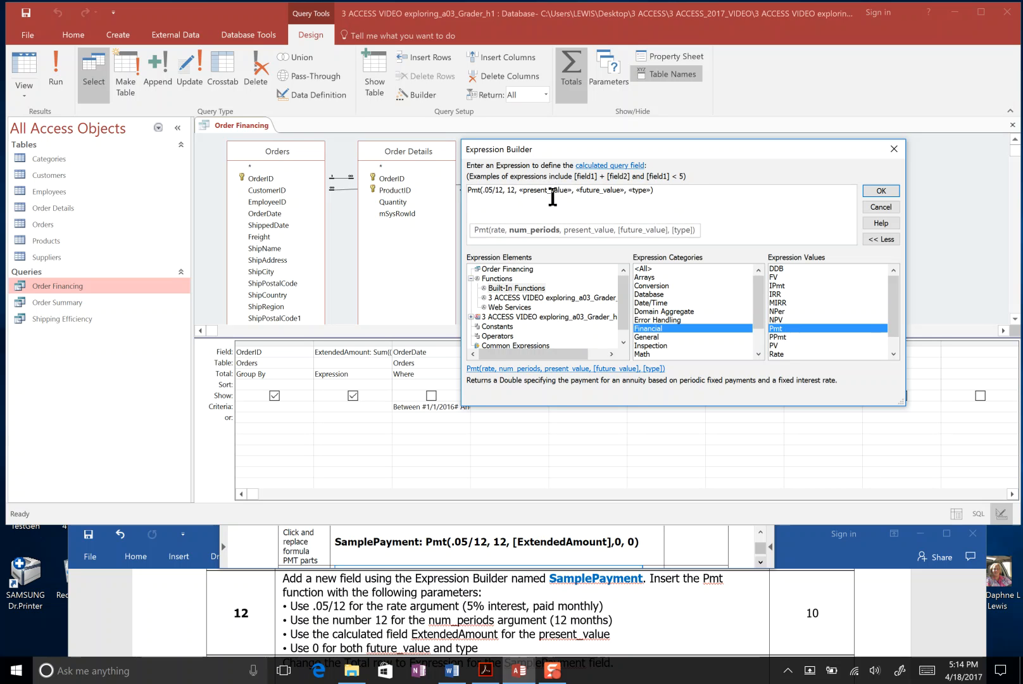
{"action": "double_click", "coordinate": [546, 190]}
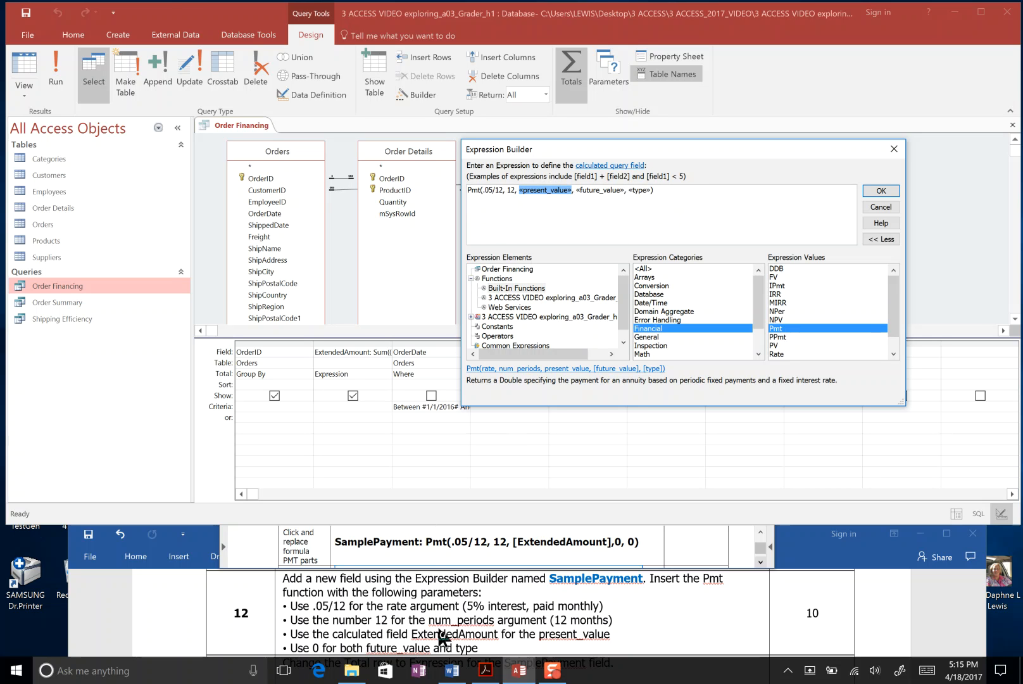
{"action": "mouse_move", "coordinate": [551, 202]}
{"action": "type", "text": "E"}
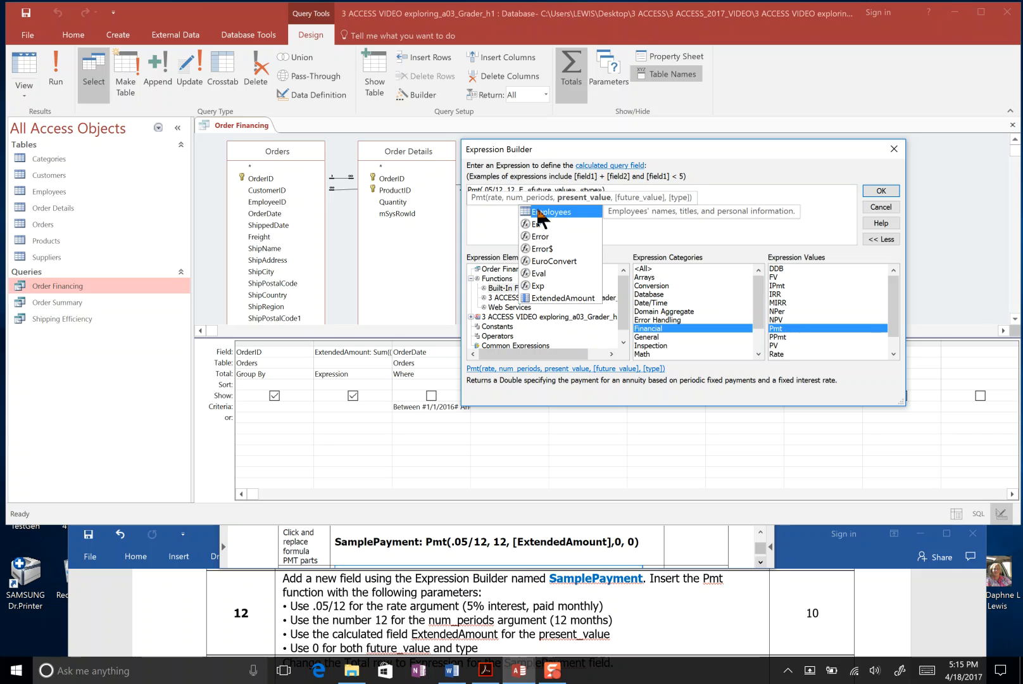
{"action": "mouse_move", "coordinate": [561, 307]}
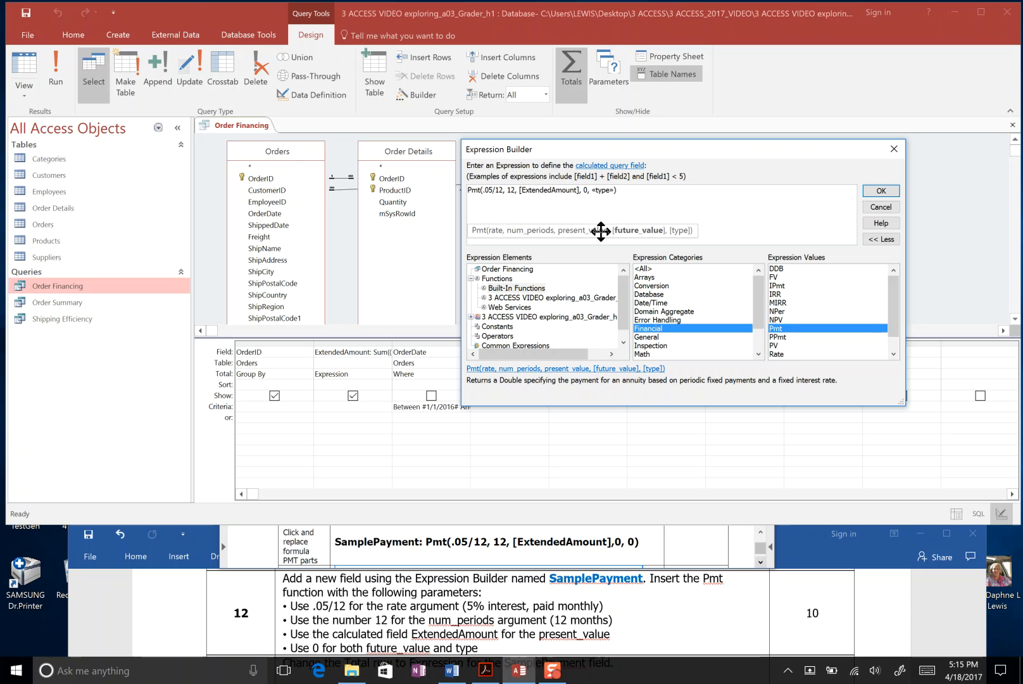
{"action": "double_click", "coordinate": [601, 190]}
{"action": "type", "text": "0"}
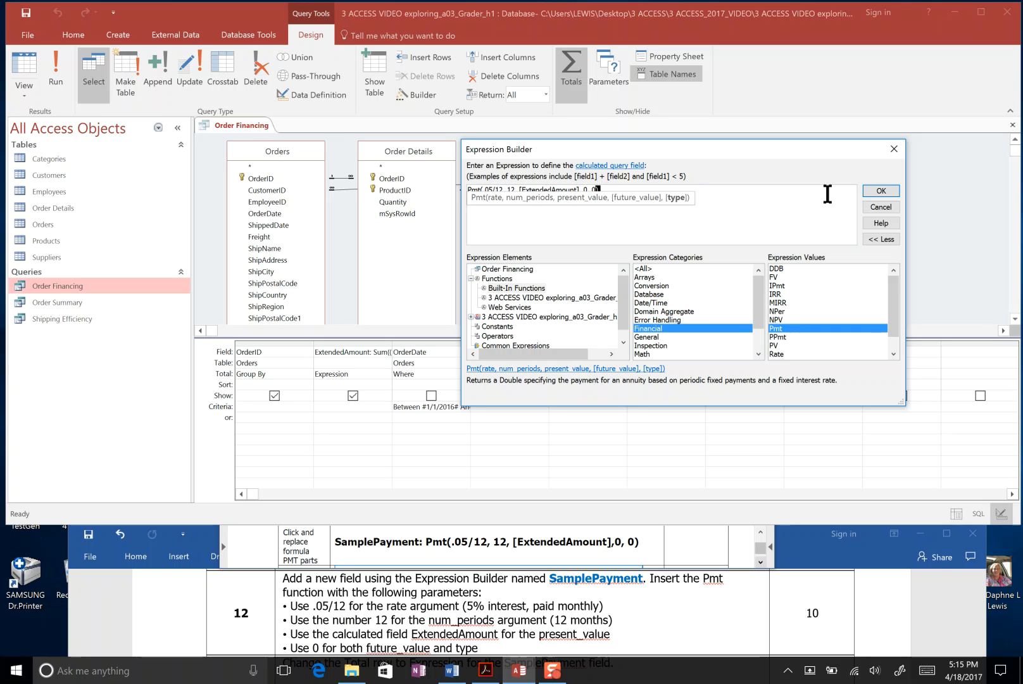
Accept the Pmt expression and rename its Expr1 field to SamplePayment
{"action": "left_click", "coordinate": [881, 191]}
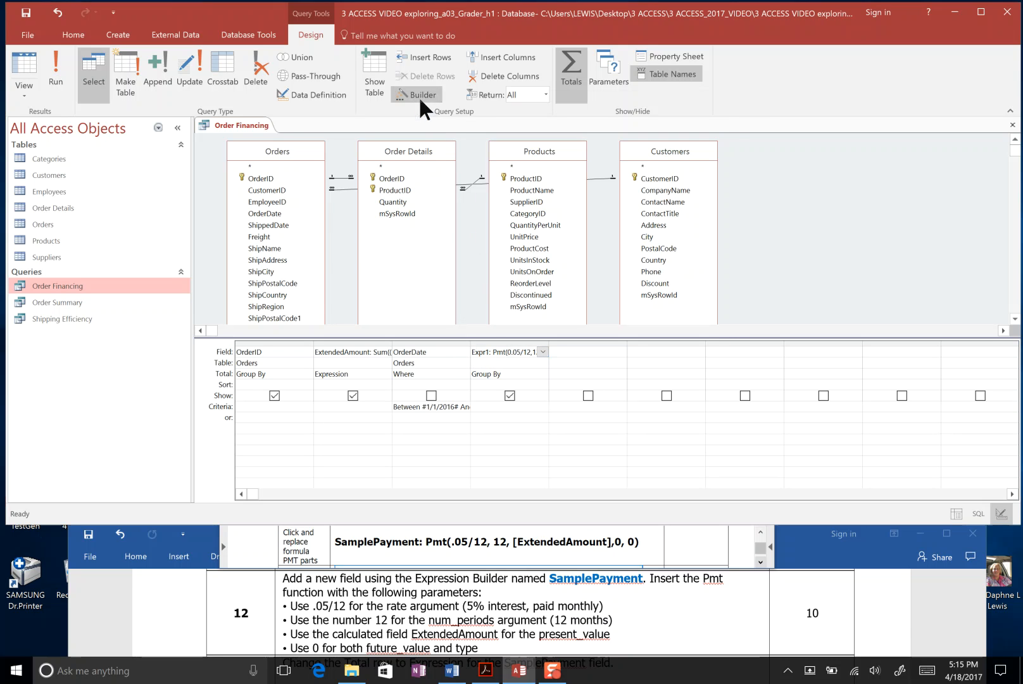
{"action": "left_click", "coordinate": [422, 94]}
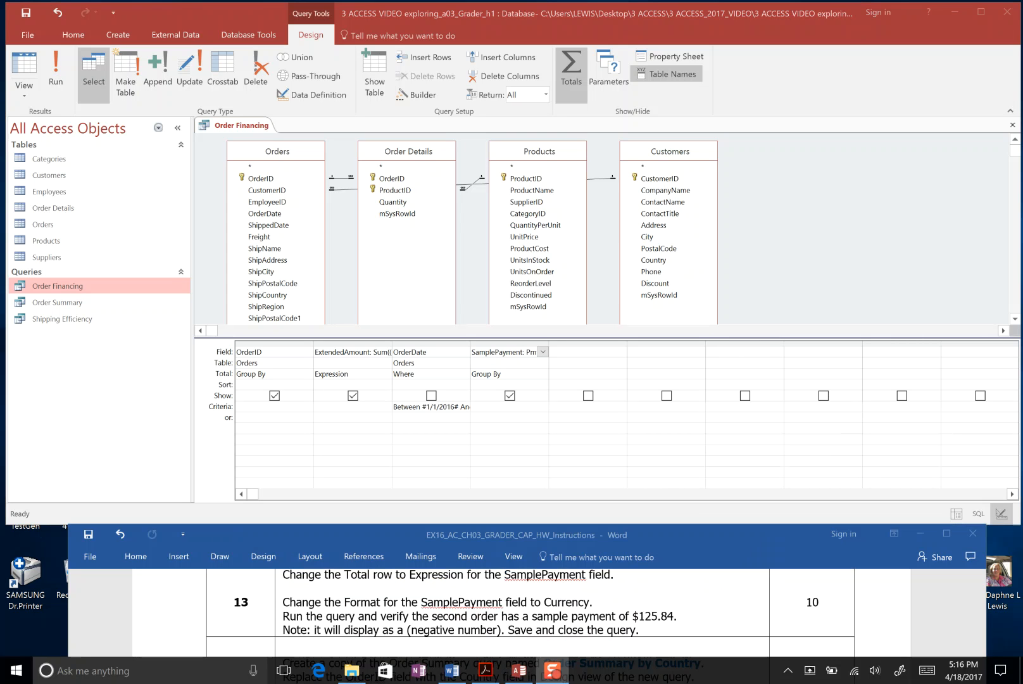
{"action": "mouse_move", "coordinate": [844, 377]}
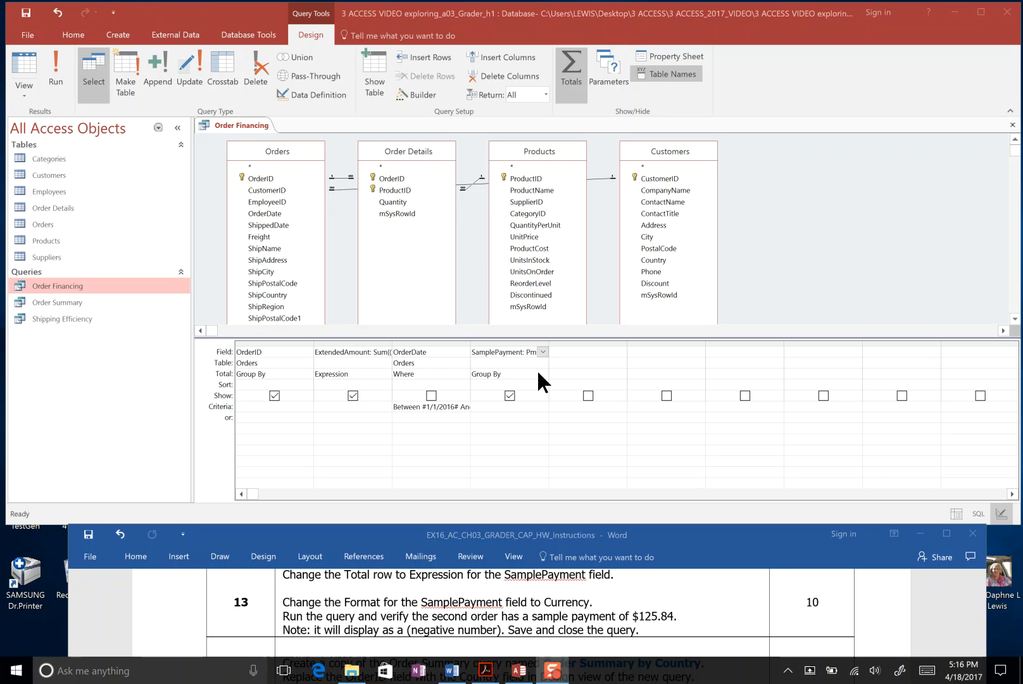
Change the SamplePayment Total row from Group By to Expression
{"action": "left_click", "coordinate": [543, 373]}
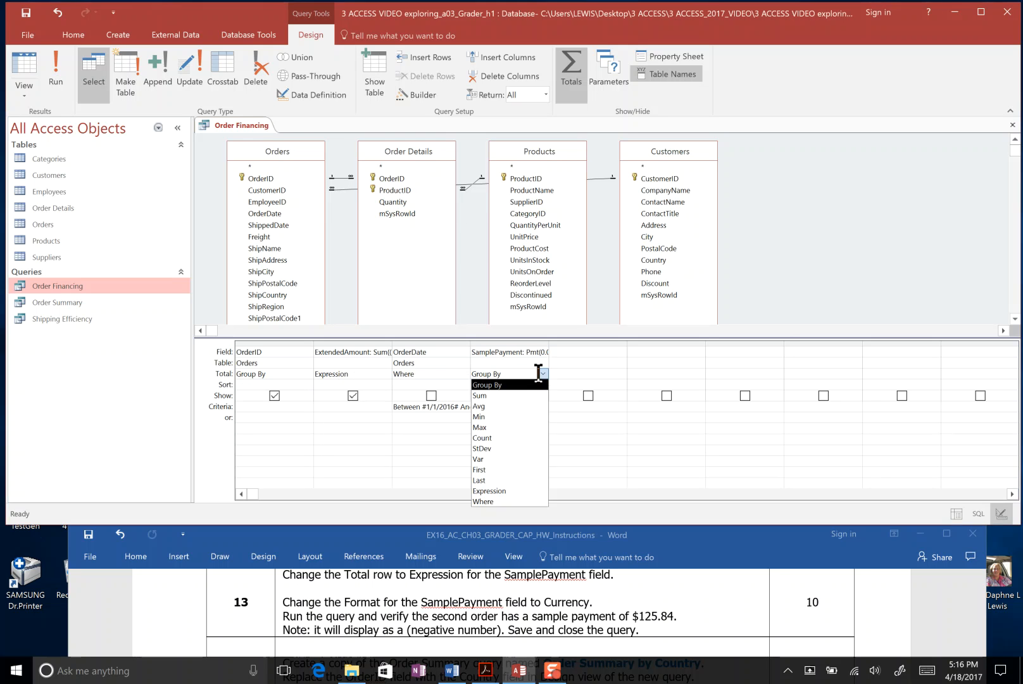
{"action": "mouse_move", "coordinate": [509, 470]}
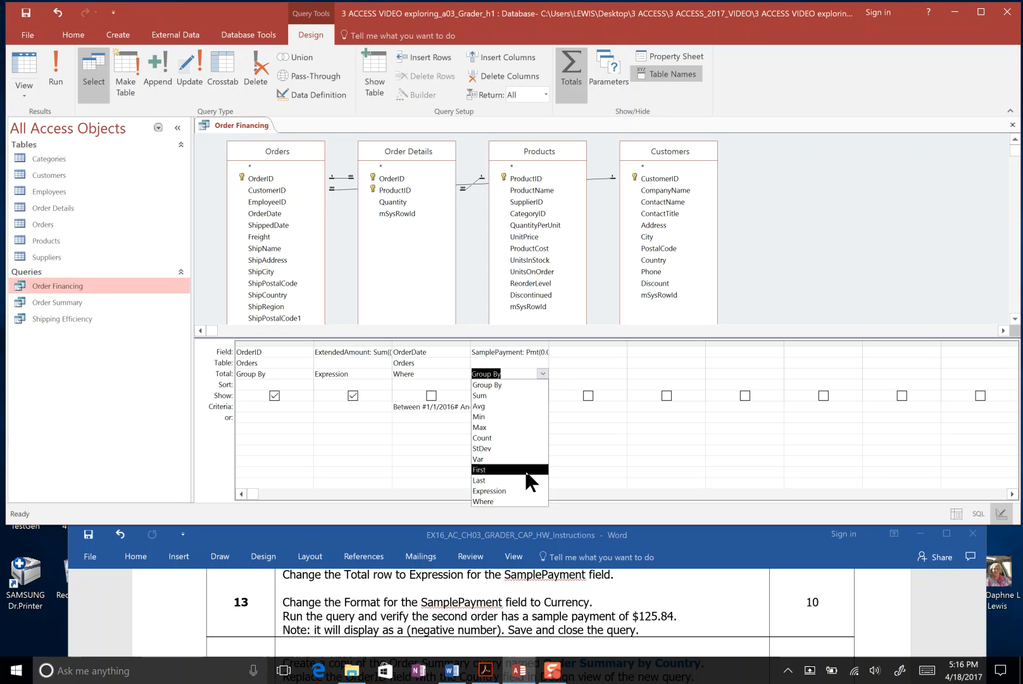
{"action": "left_click", "coordinate": [488, 491]}
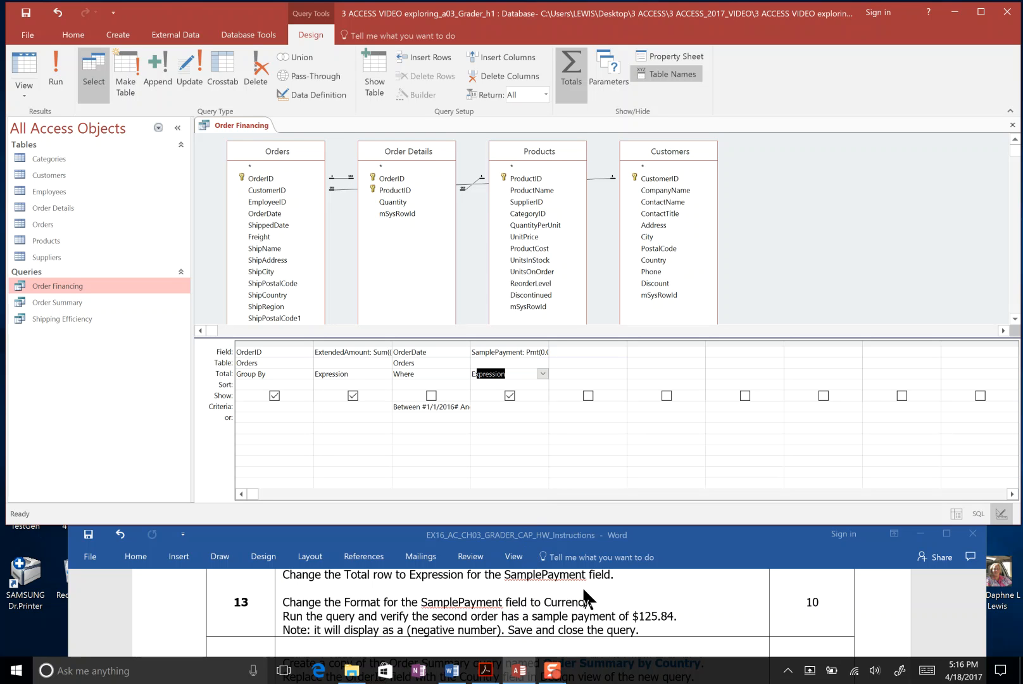
{"action": "mouse_move", "coordinate": [515, 622]}
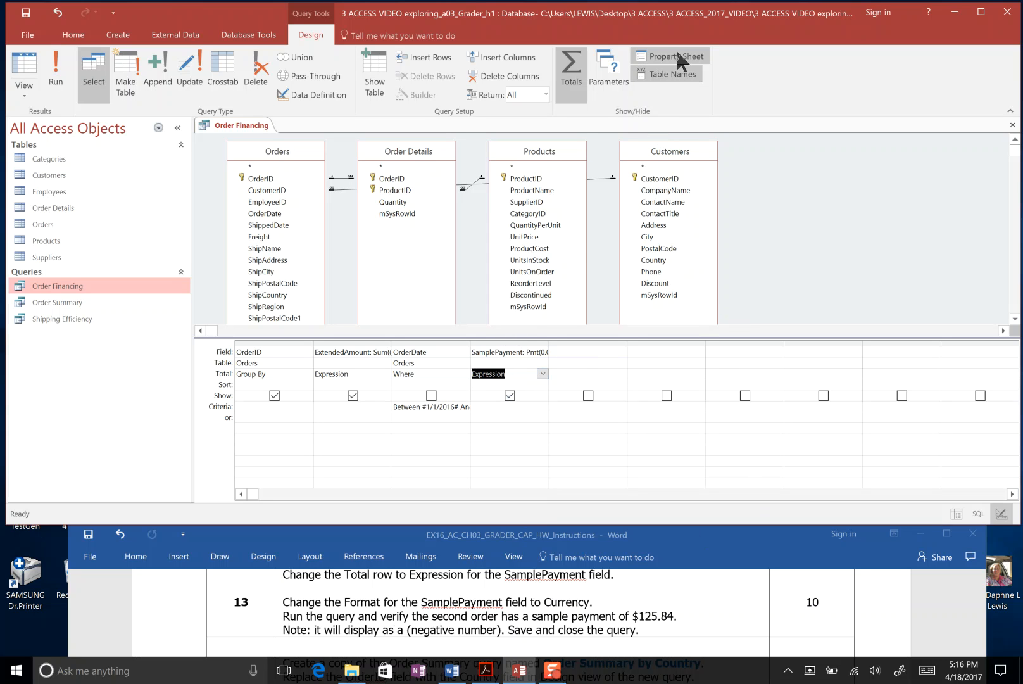
Set the SamplePayment field's Format property to Currency in the Property Sheet
{"action": "left_click", "coordinate": [668, 56]}
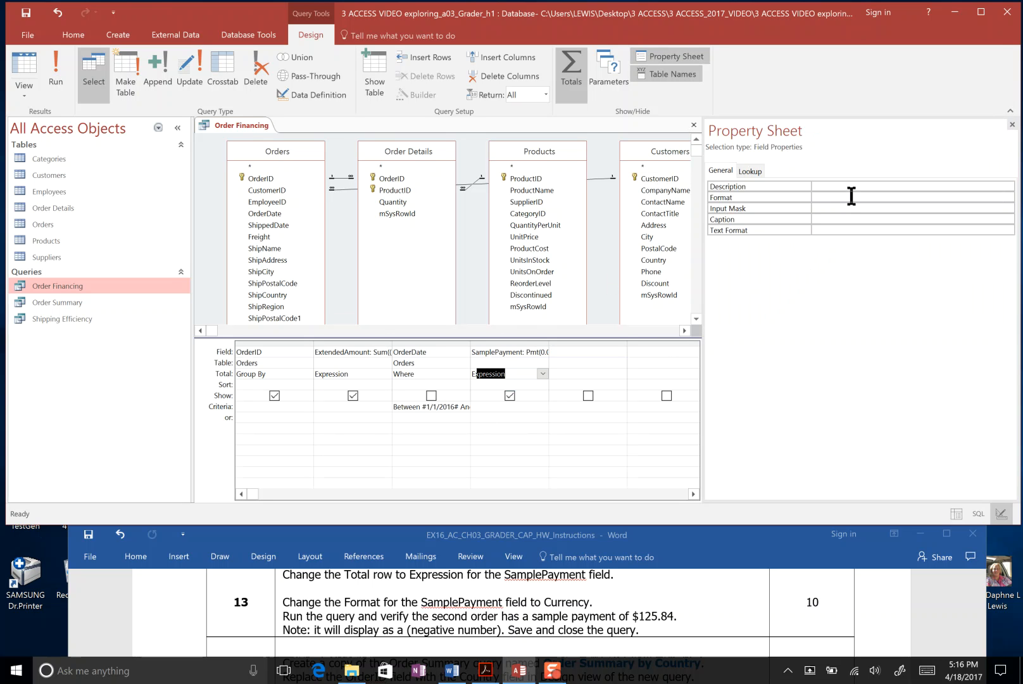
{"action": "left_click", "coordinate": [1007, 197]}
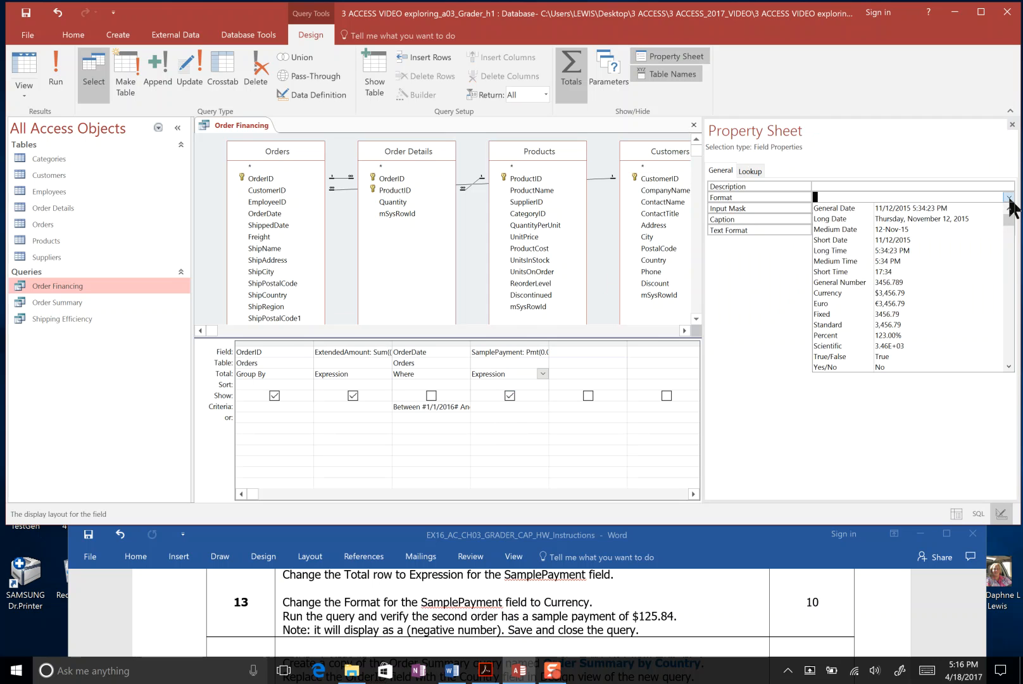
{"action": "left_click", "coordinate": [842, 293]}
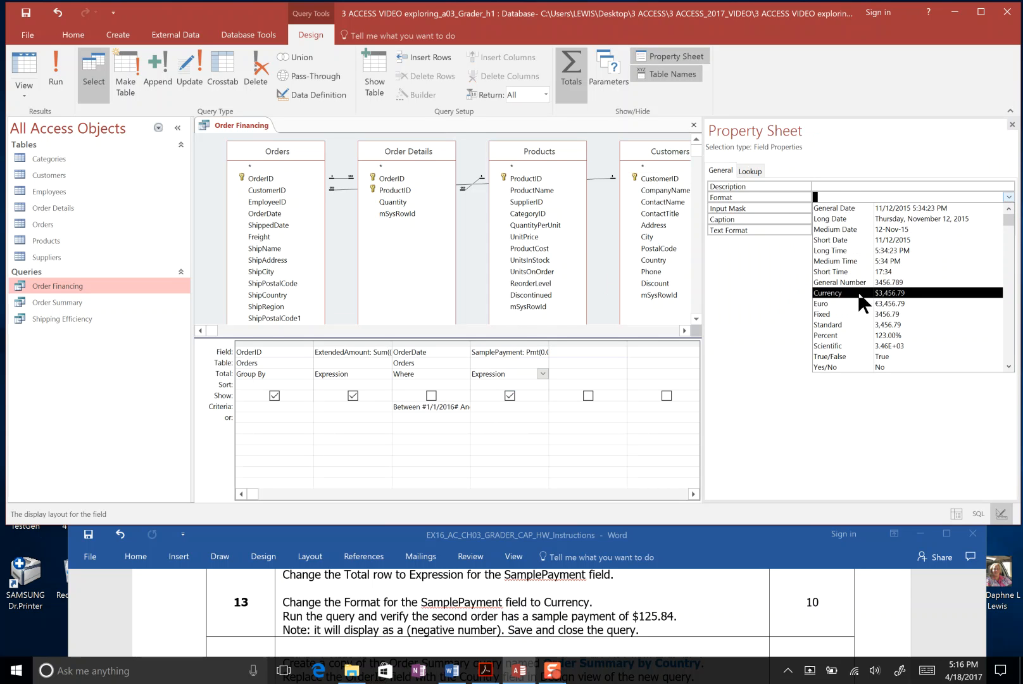
{"action": "left_click", "coordinate": [827, 292]}
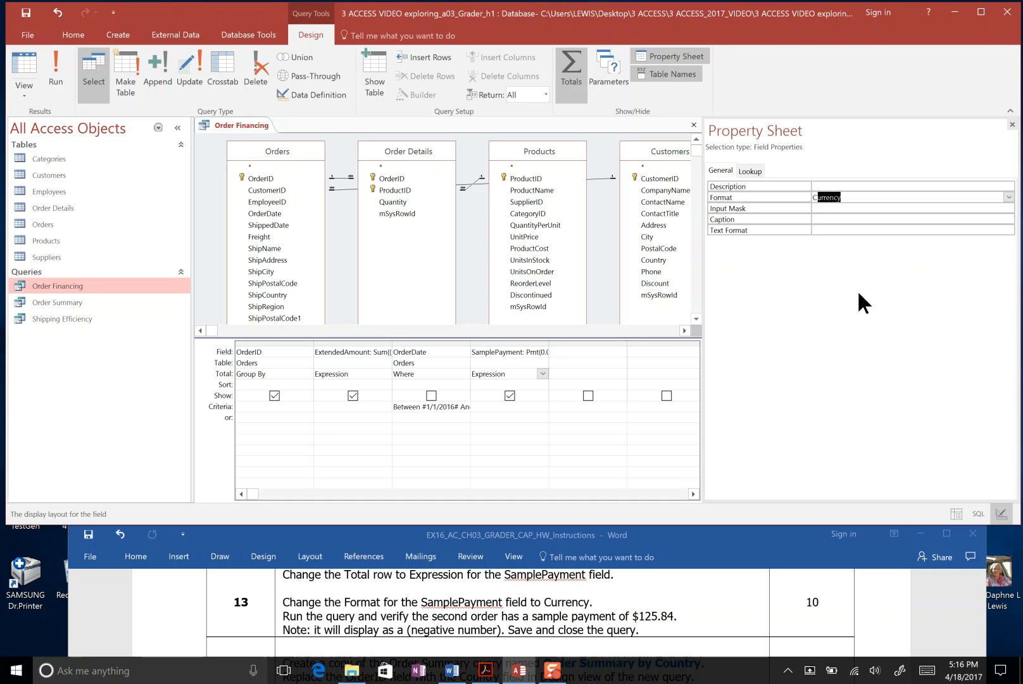
{"action": "mouse_move", "coordinate": [628, 633]}
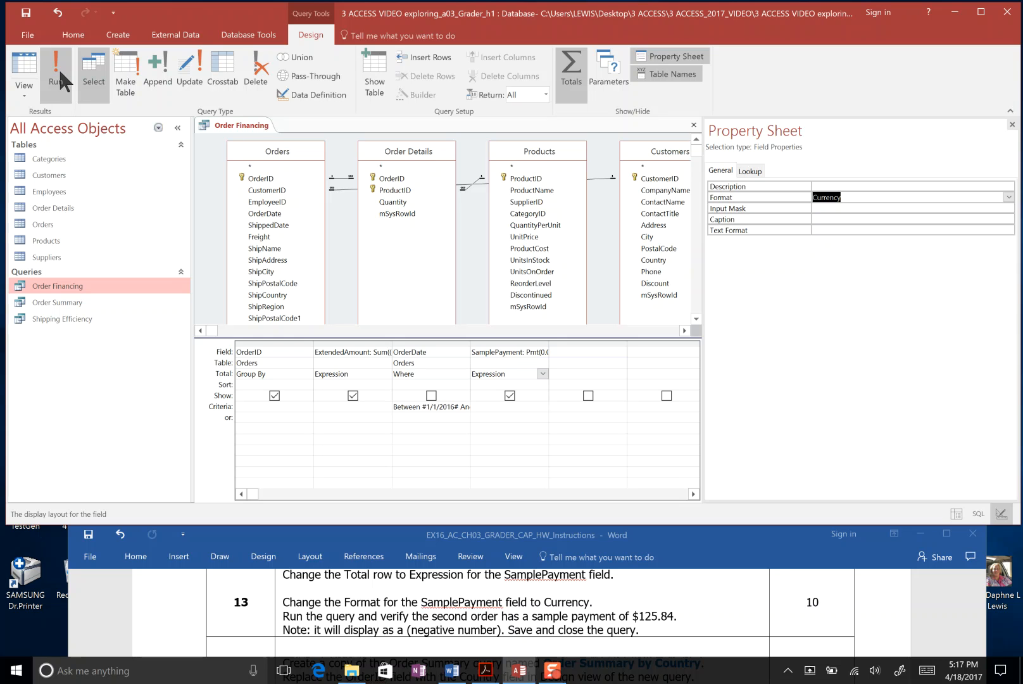
Run the query to show eight orders, the second with a ($125.84) SamplePayment
{"action": "left_click", "coordinate": [58, 68]}
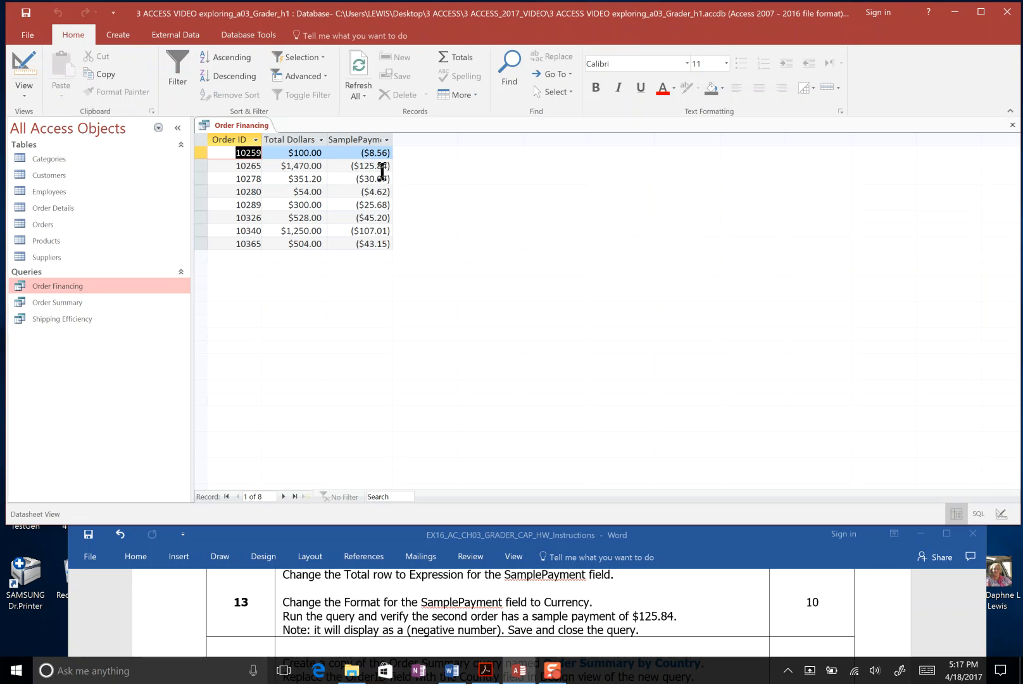
{"action": "mouse_move", "coordinate": [409, 177]}
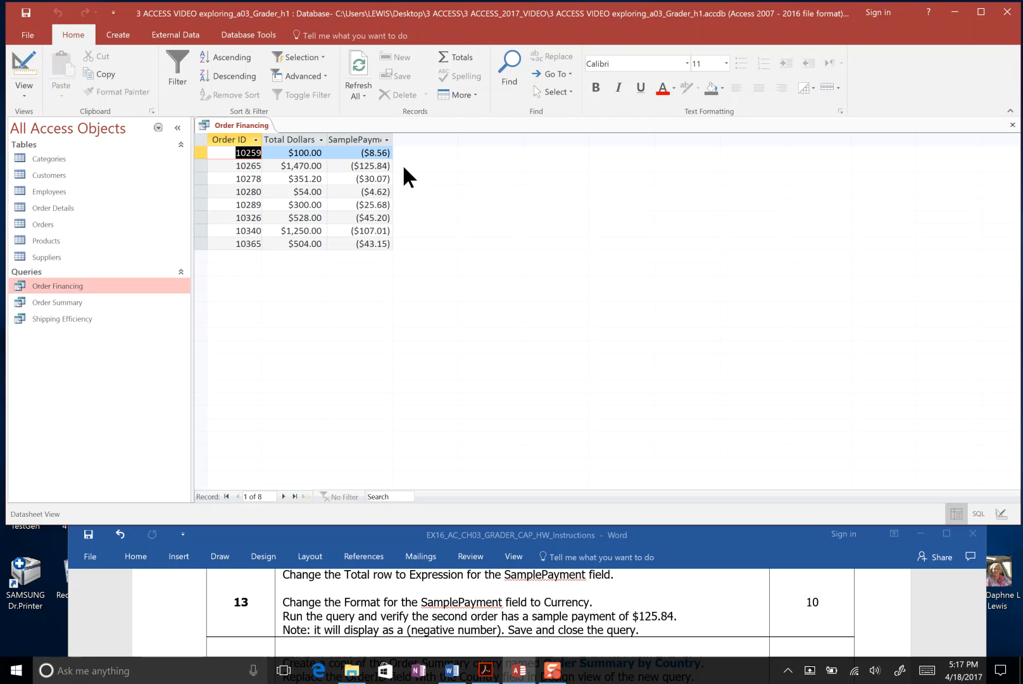
{"action": "left_click", "coordinate": [249, 153]}
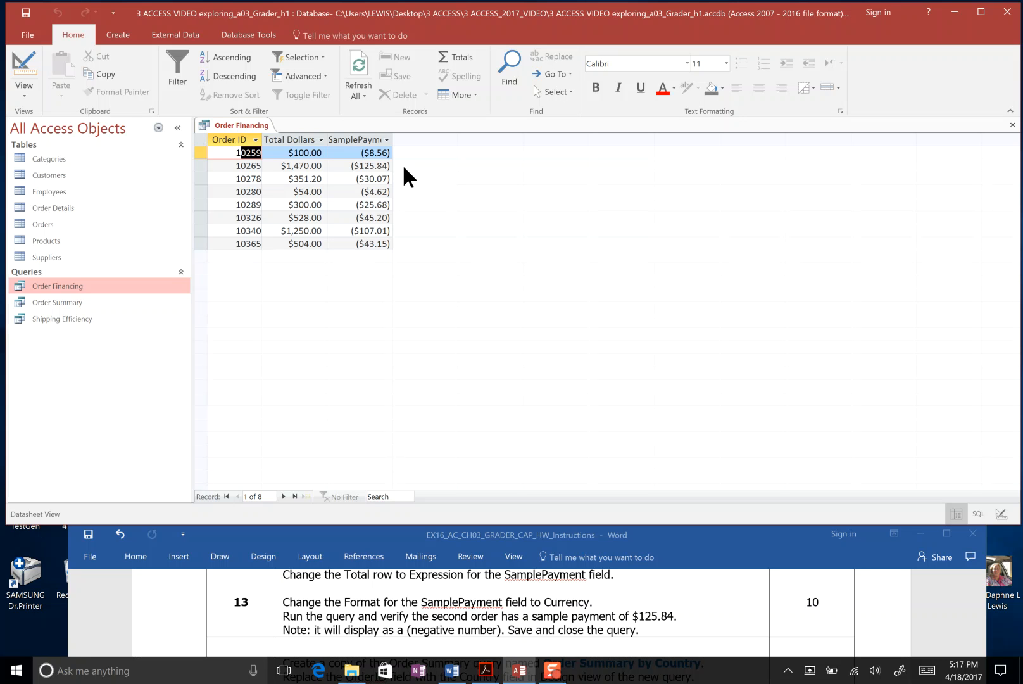
{"action": "mouse_move", "coordinate": [405, 176]}
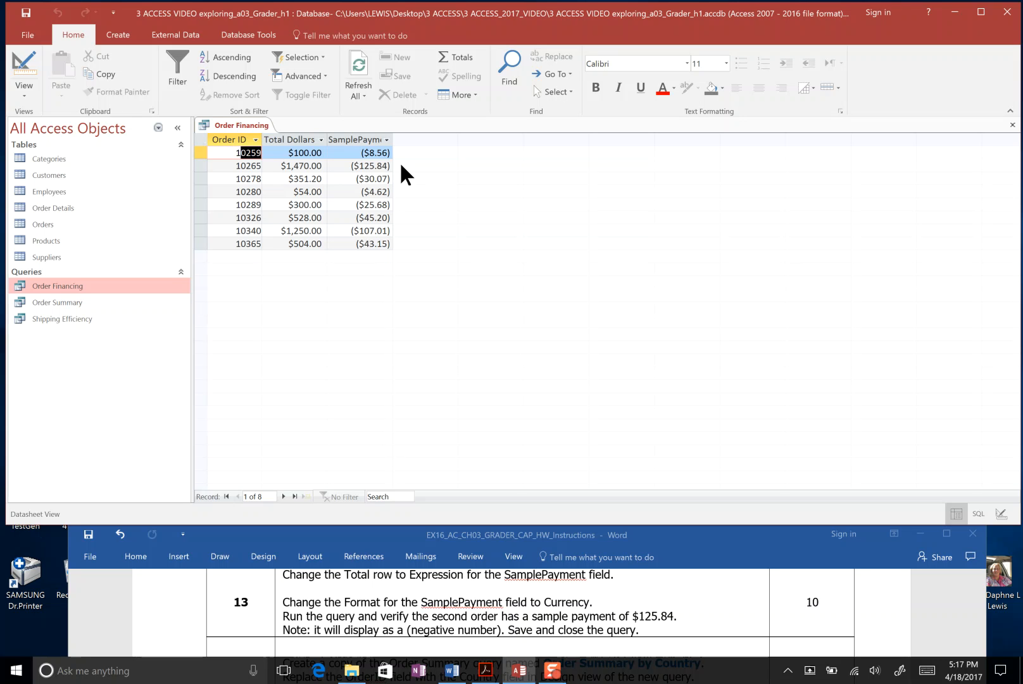
Save the Order Financing query from its tab menu and begin closing it
{"action": "right_click", "coordinate": [242, 125]}
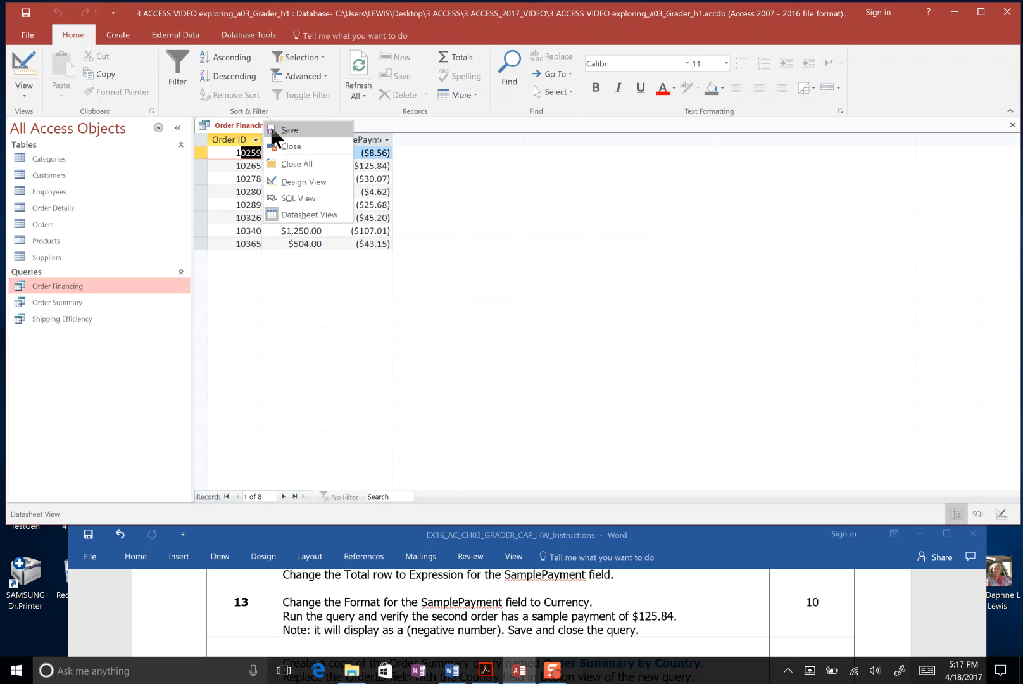
{"action": "left_click", "coordinate": [290, 129]}
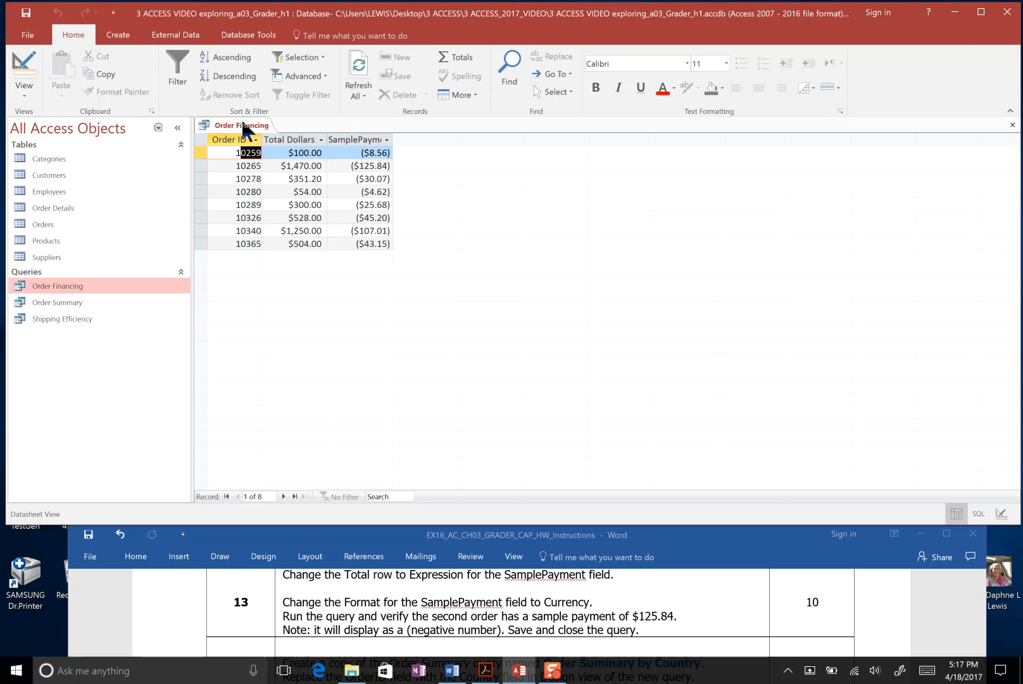
{"action": "right_click", "coordinate": [237, 126]}
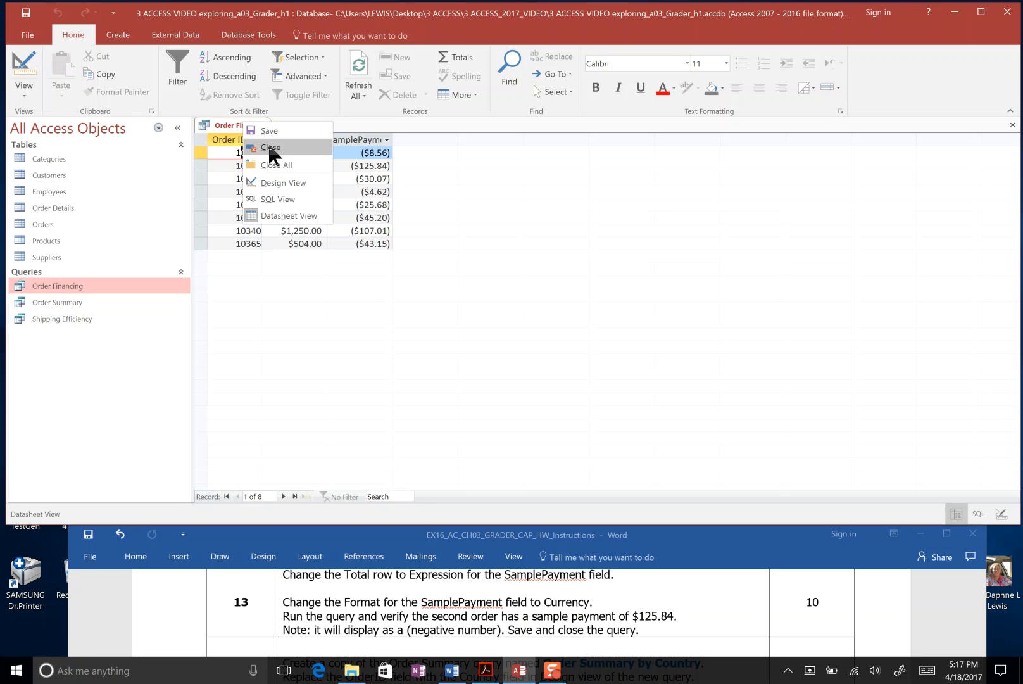